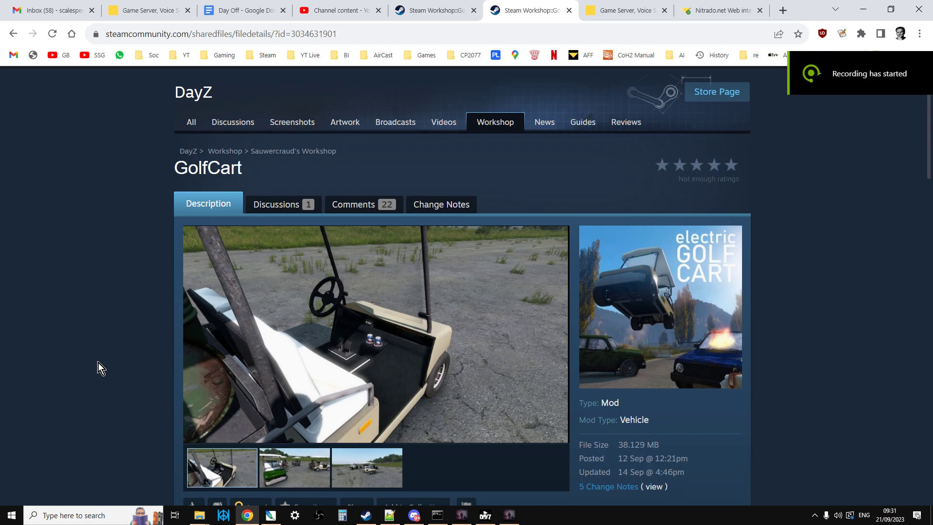
- Get into the green golf cart with barrels, drive it across the airfield runway, and exit
click(295, 467)
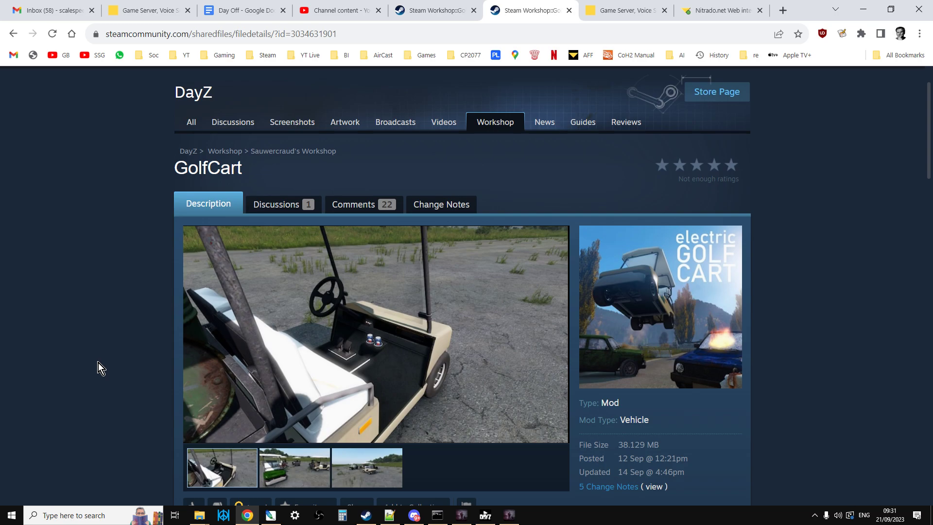
mouse_move(266, 314)
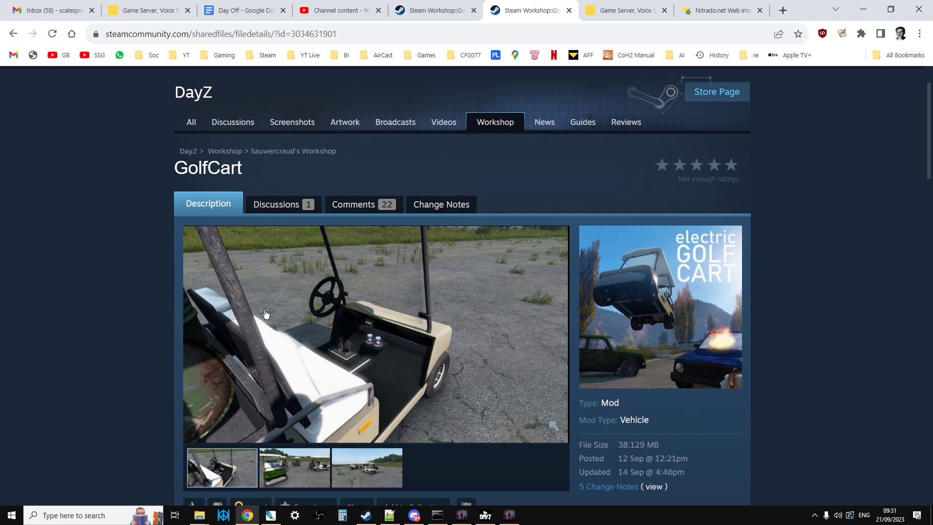
mouse_move(260, 295)
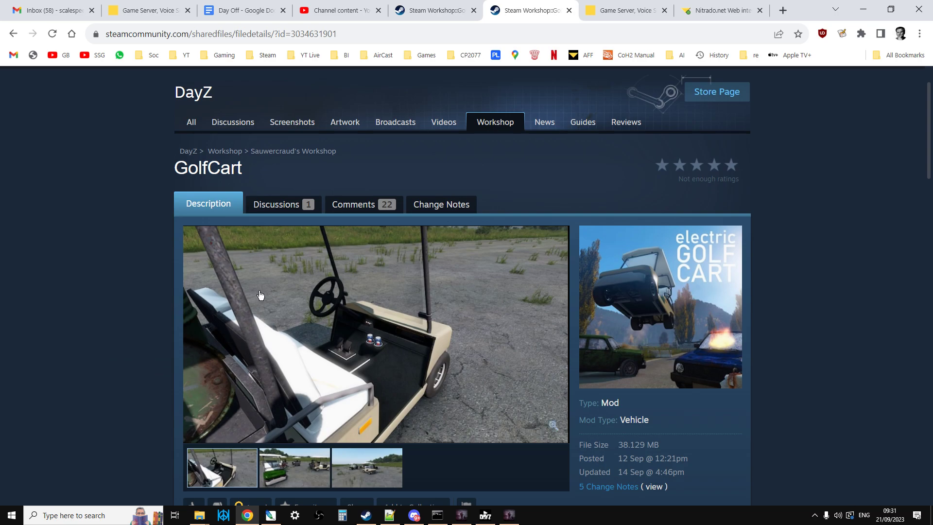
scroll(down, 3)
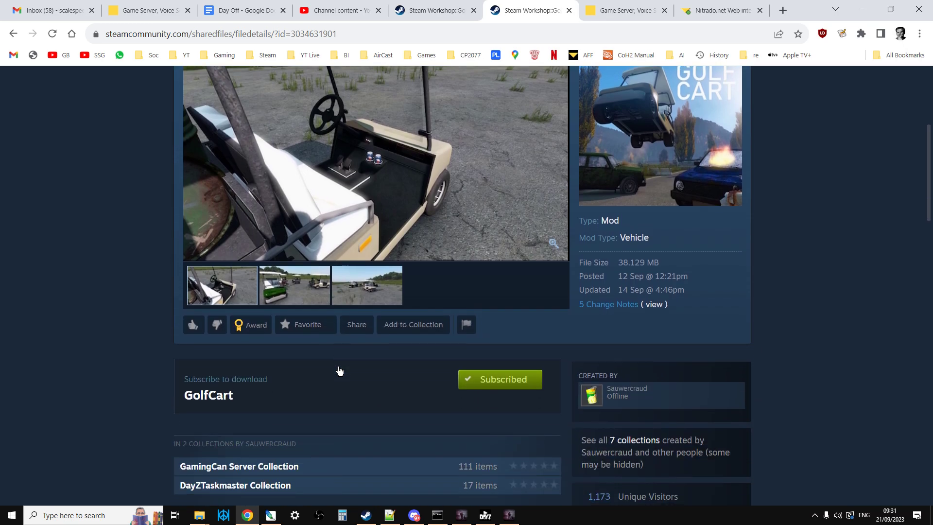
click(499, 379)
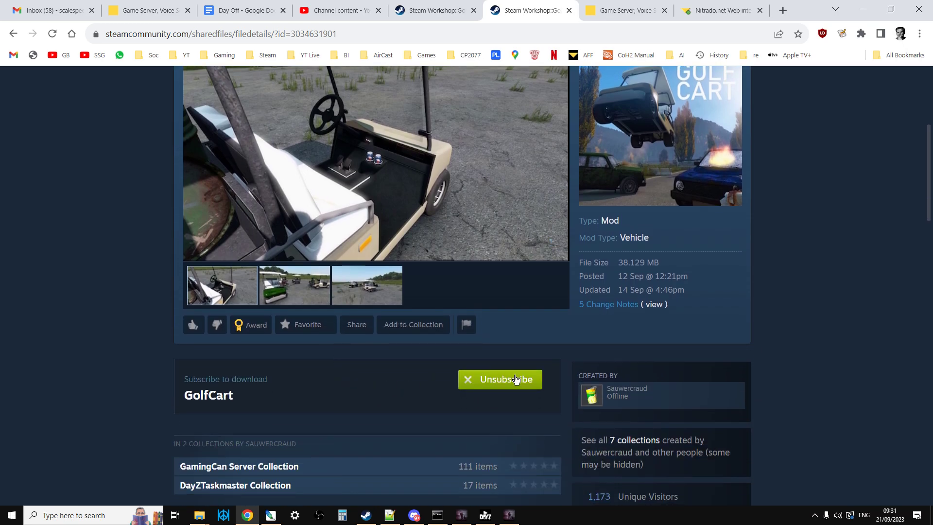
click(499, 379)
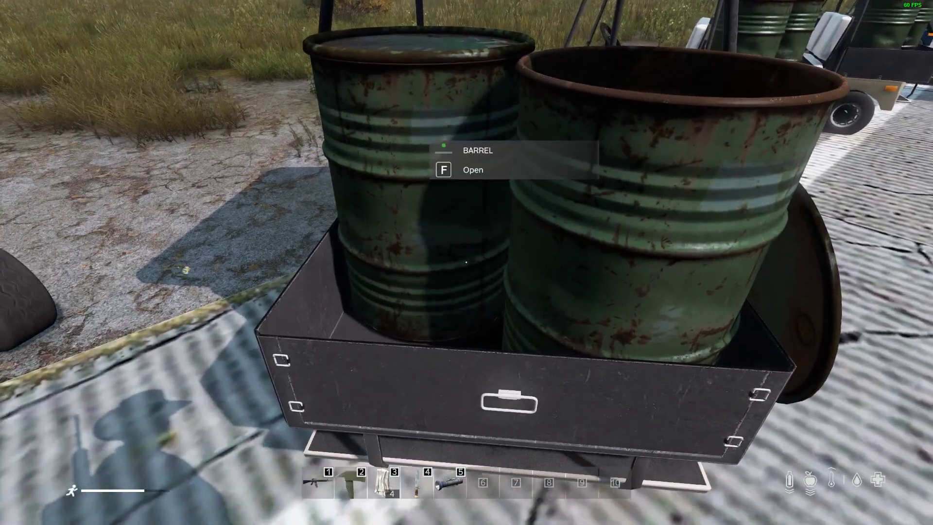
key(f)
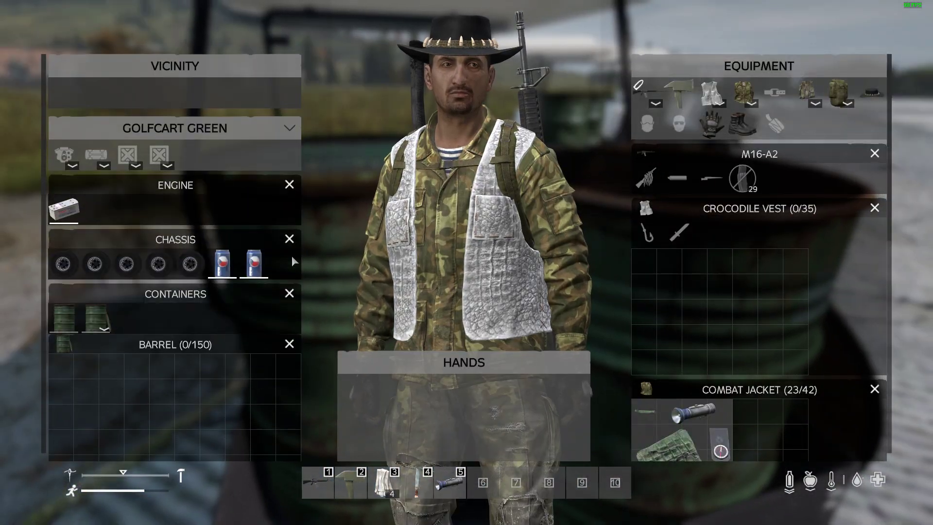
mouse_move(63, 209)
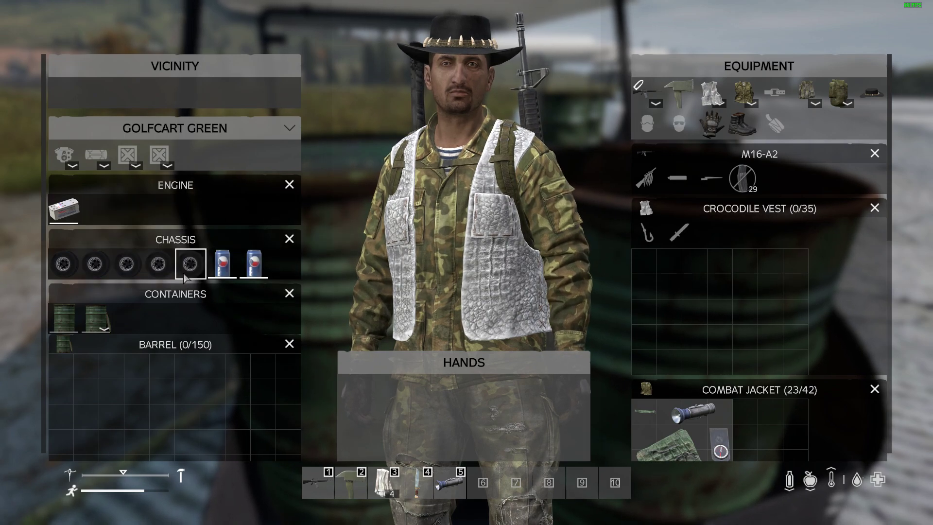
mouse_move(191, 262)
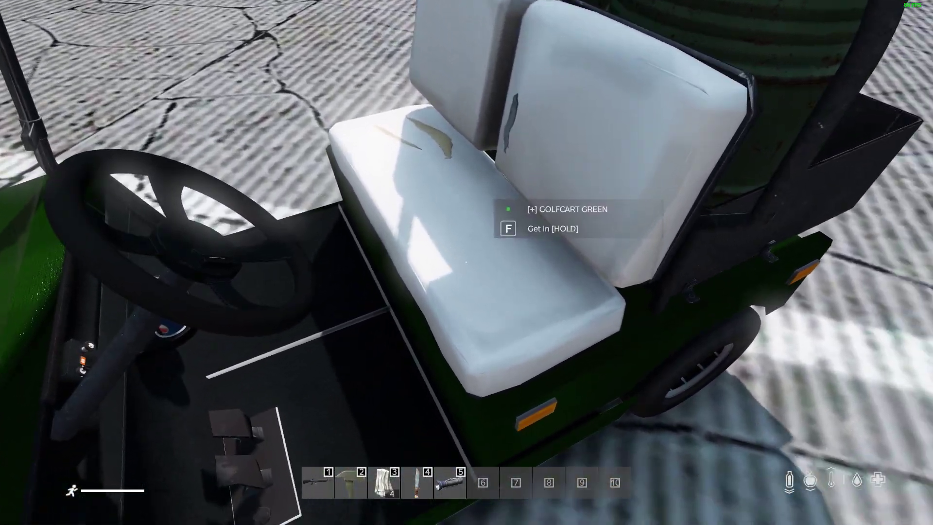
key(f)
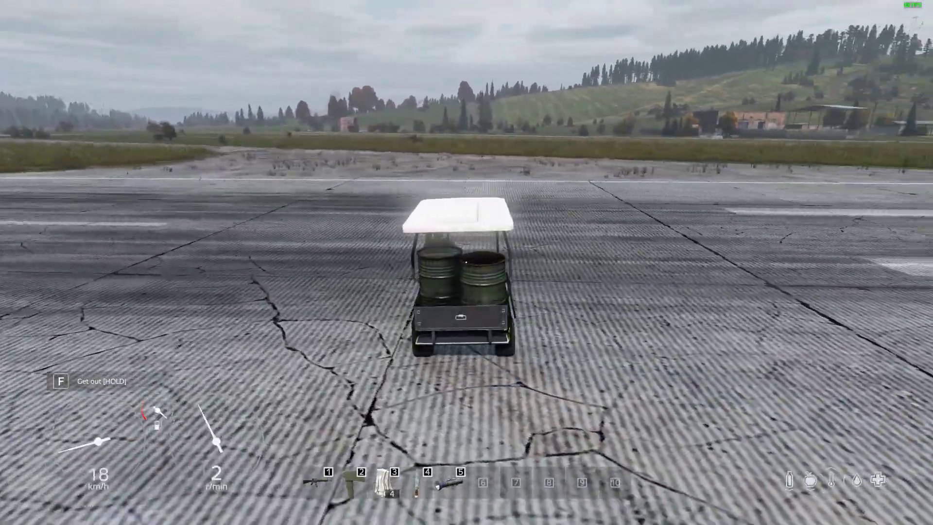
key(w)
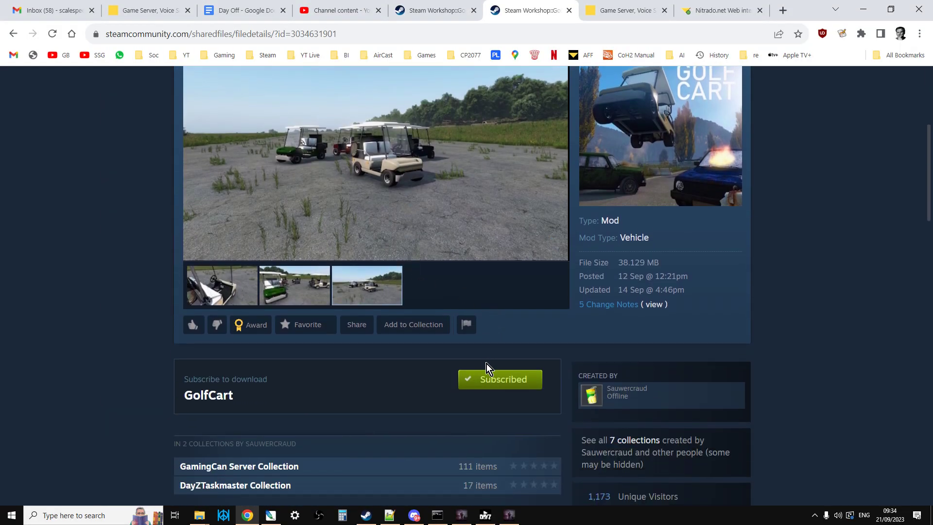
mouse_move(163, 403)
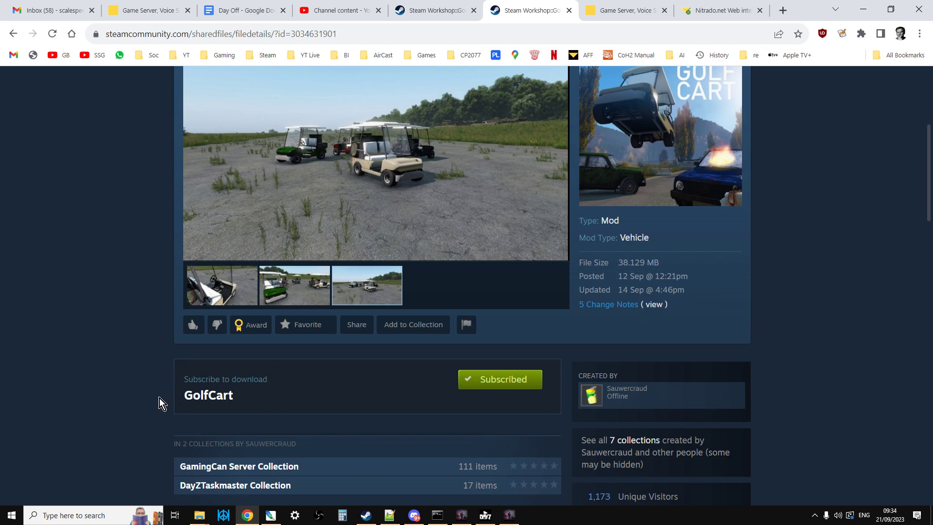
mouse_move(199, 515)
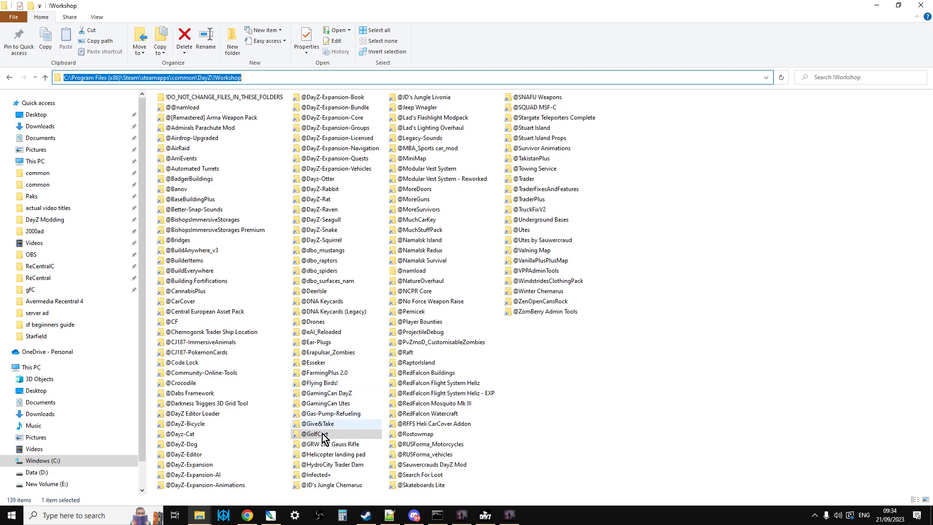
mouse_move(324, 434)
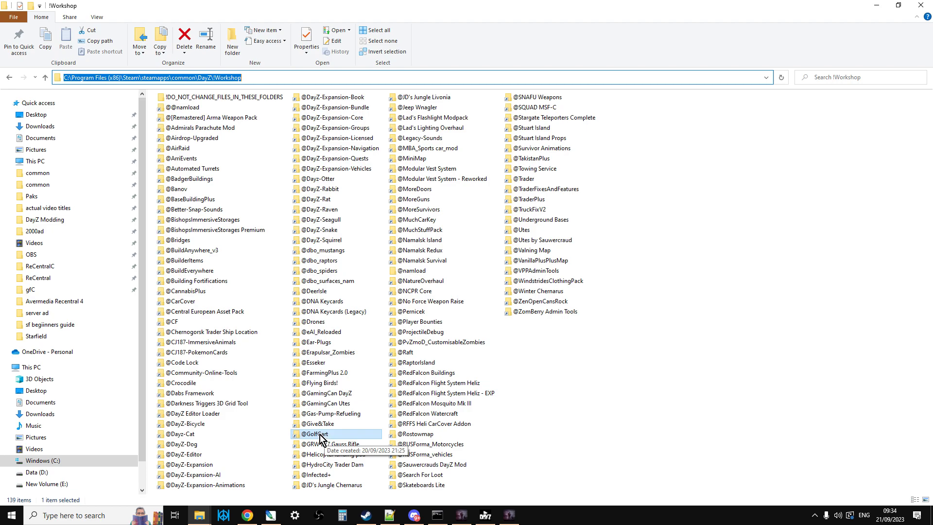
mouse_move(200, 515)
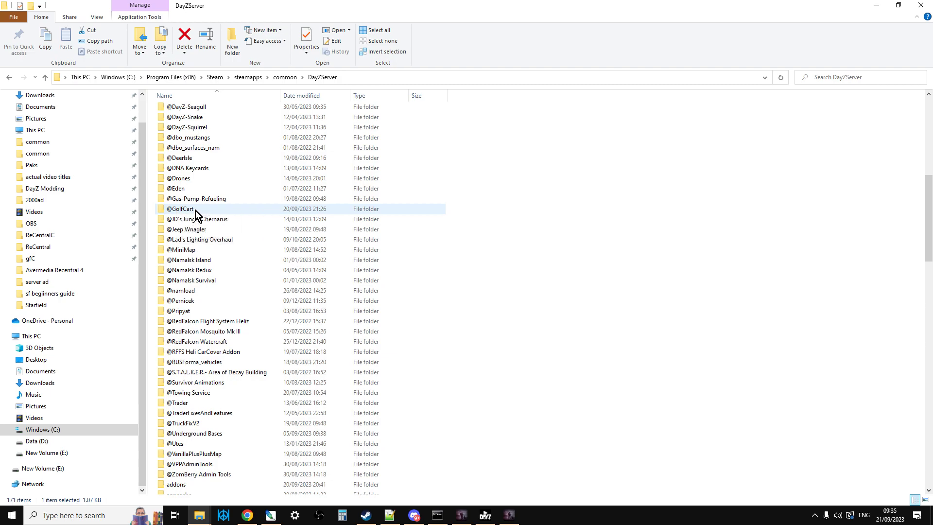
double_click(180, 209)
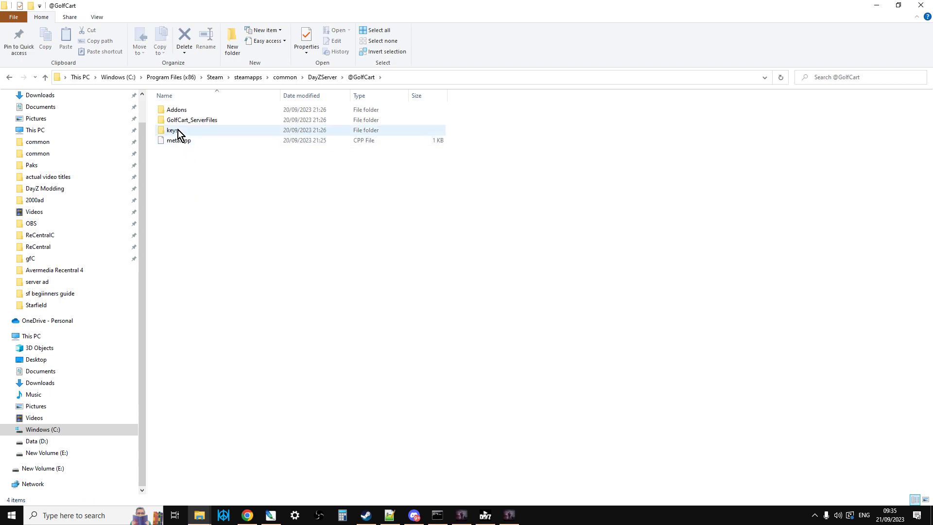
double_click(173, 130)
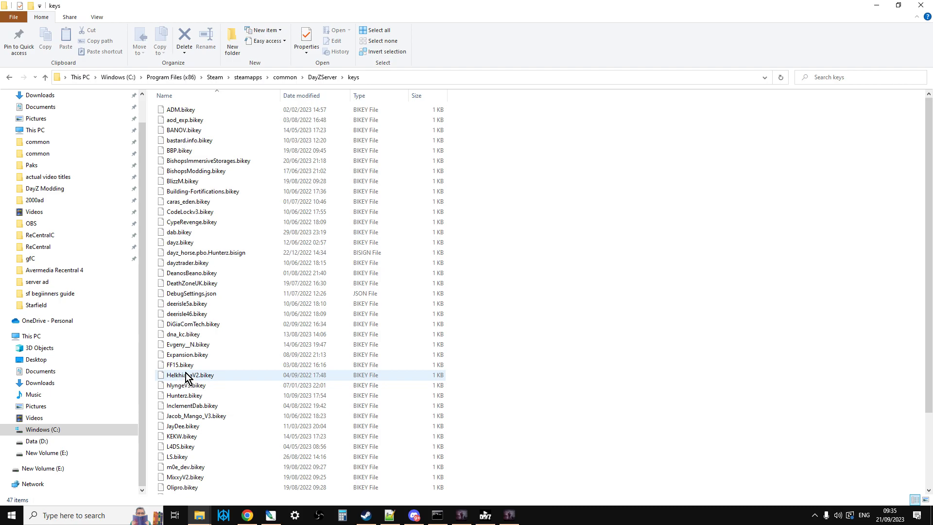
scroll(down, 3)
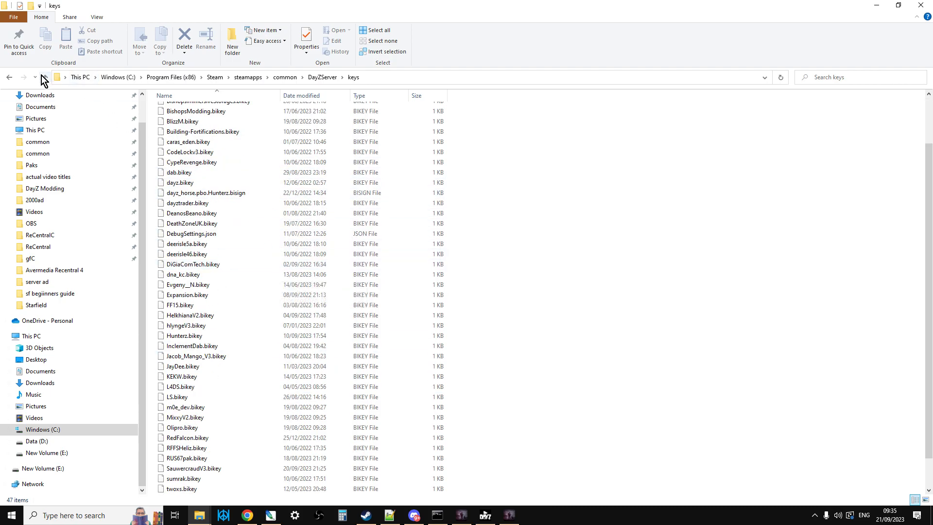
- Return to DayZServer and open st-zb-ch-v++croc-golfkart.bat in Notepad++
click(45, 76)
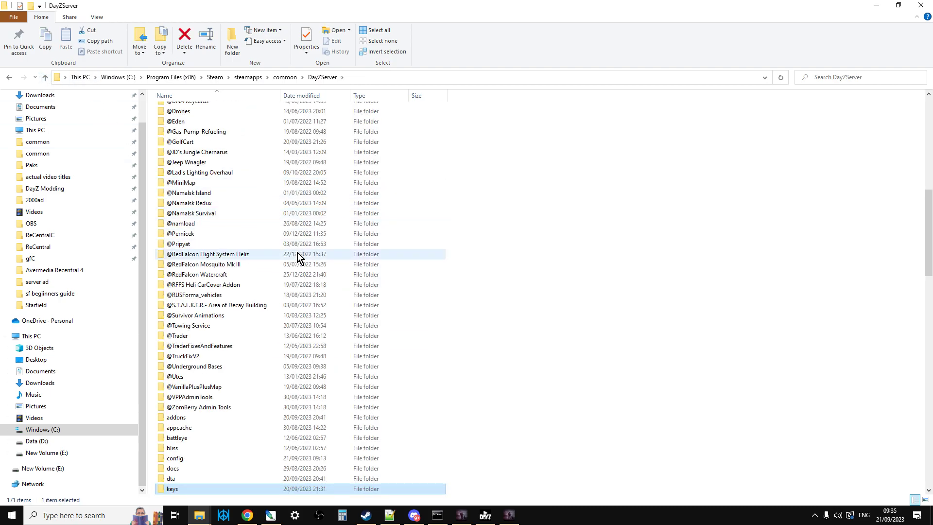
scroll(down, 3)
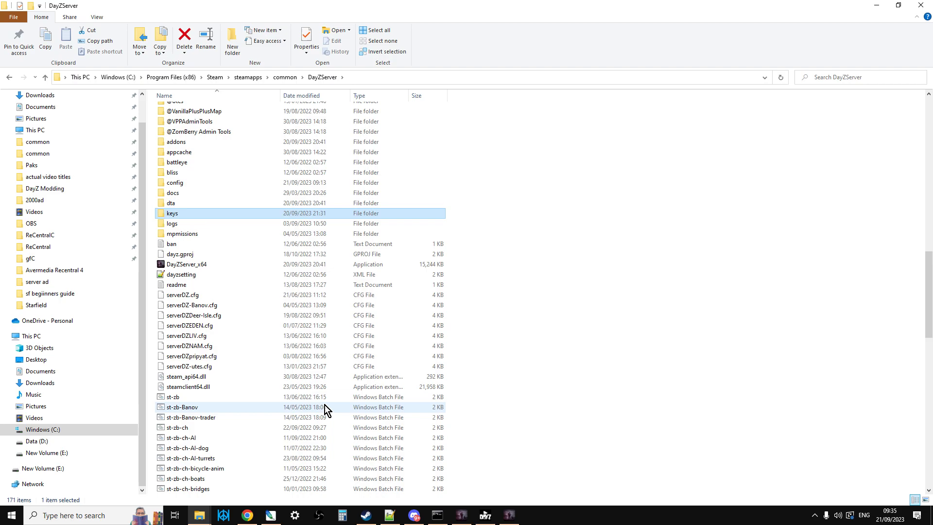
scroll(down, 3)
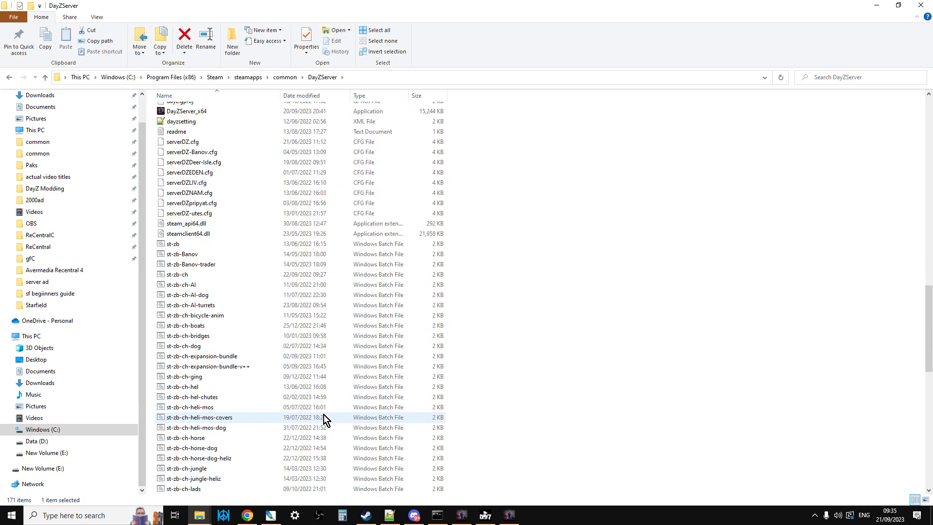
scroll(down, 3)
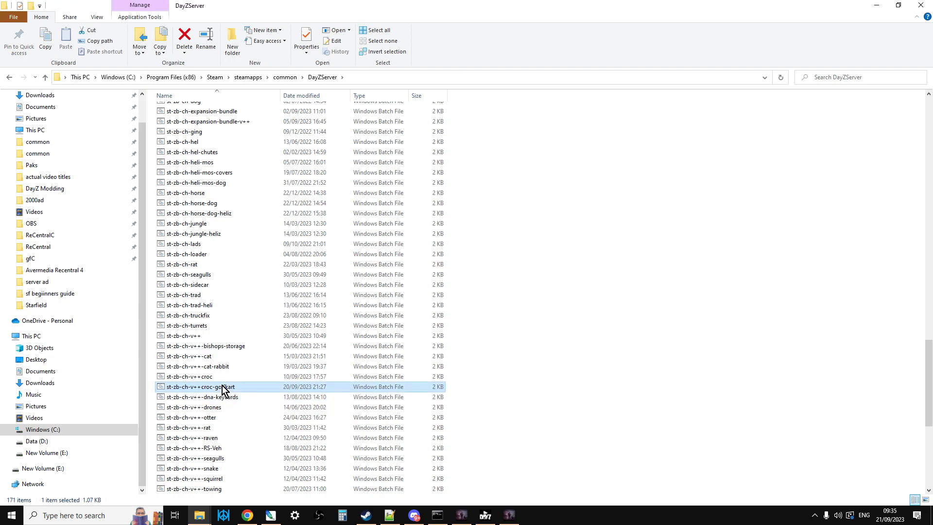
double_click(199, 386)
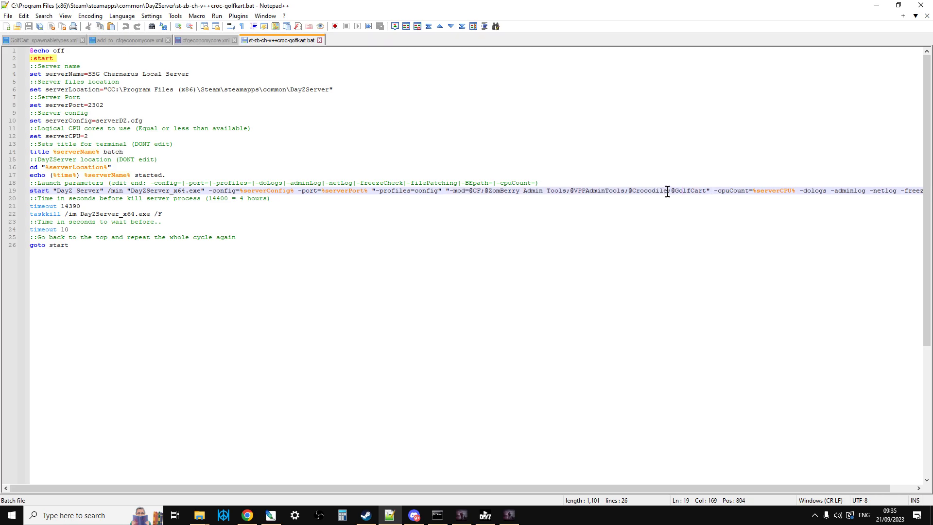
- Bring the subscribed GolfCart Steam Workshop page back on screen in Chrome
double_click(687, 191)
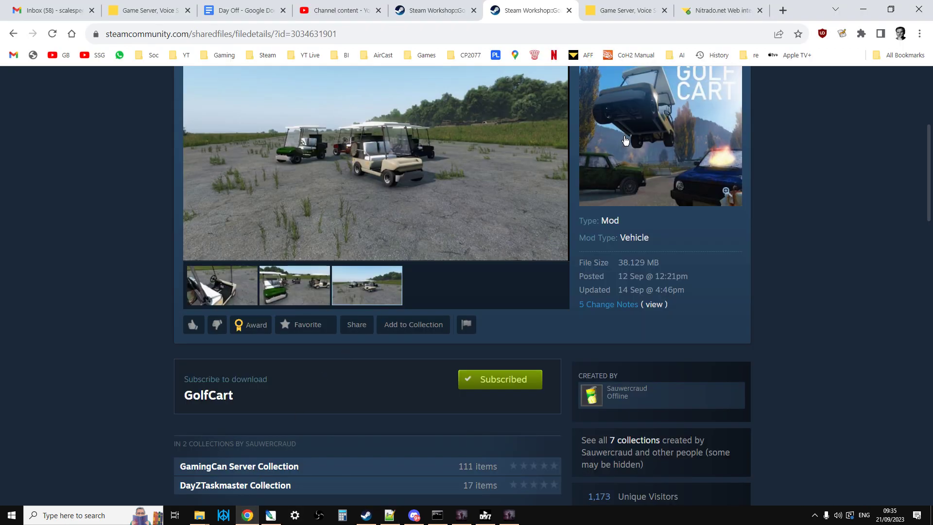
click(720, 10)
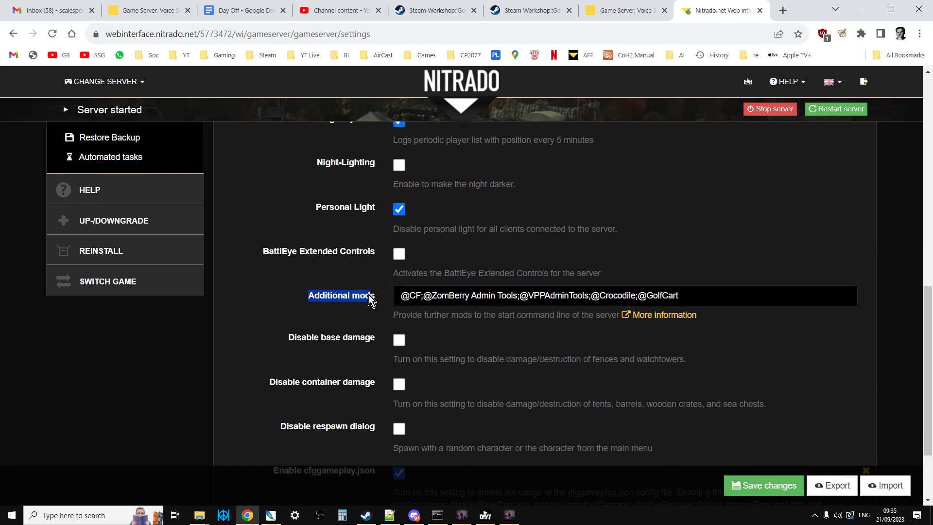
click(652, 295)
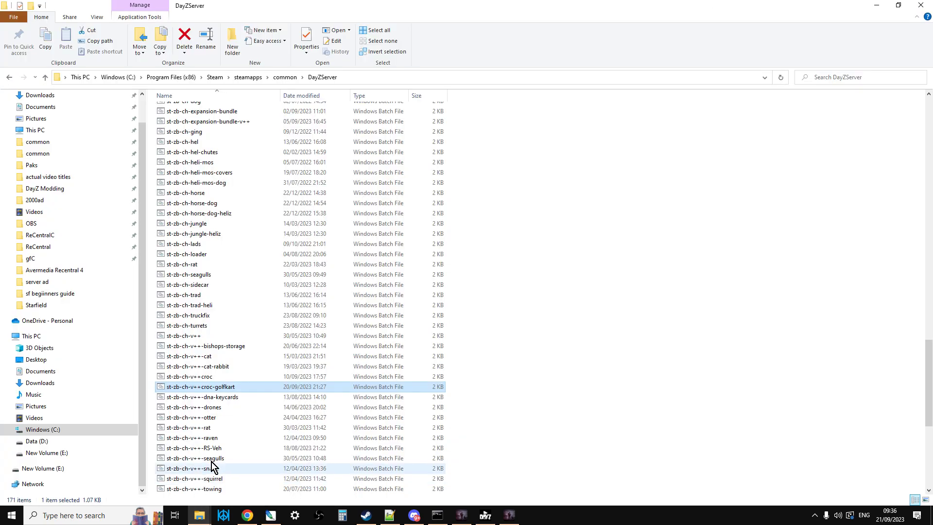
scroll(up, 3)
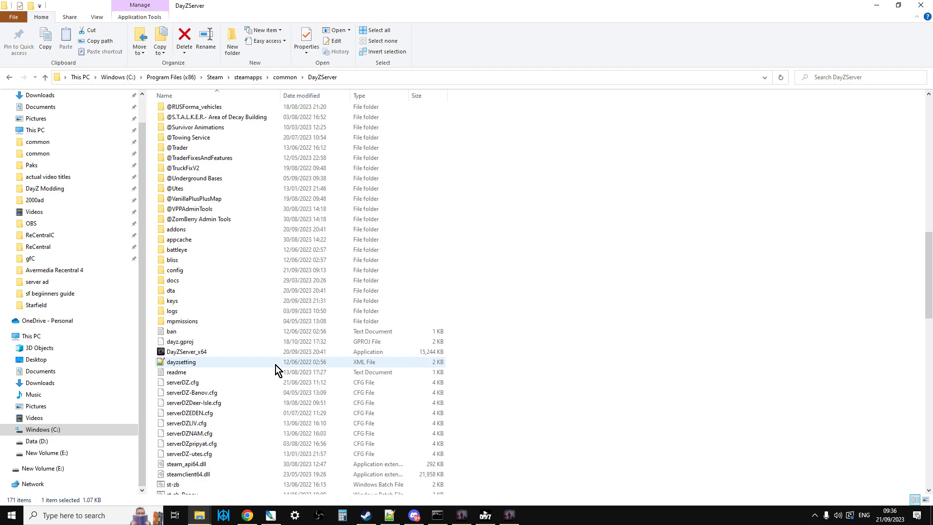
scroll(up, 3)
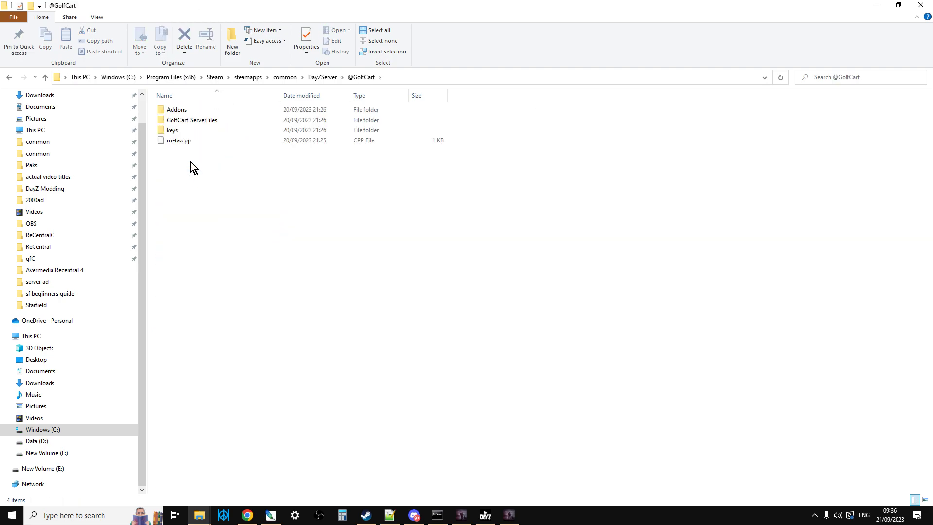
double_click(192, 120)
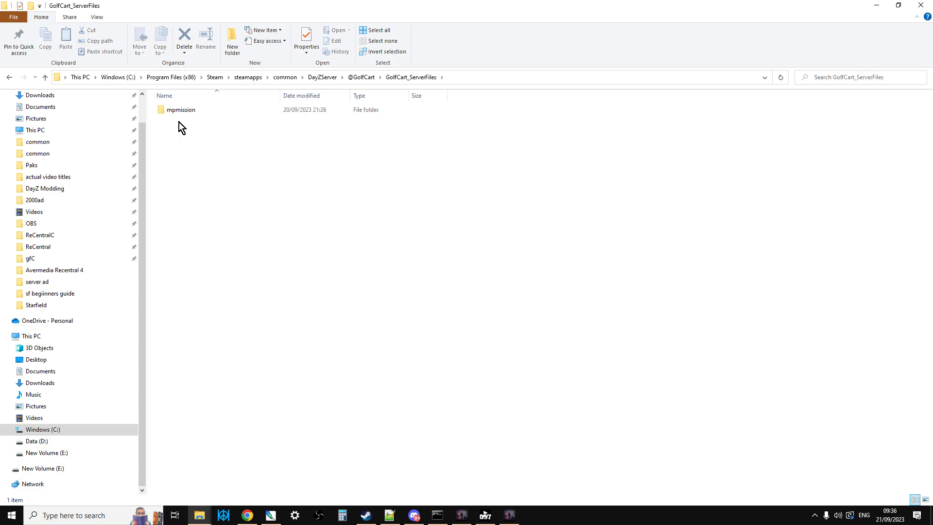
double_click(181, 109)
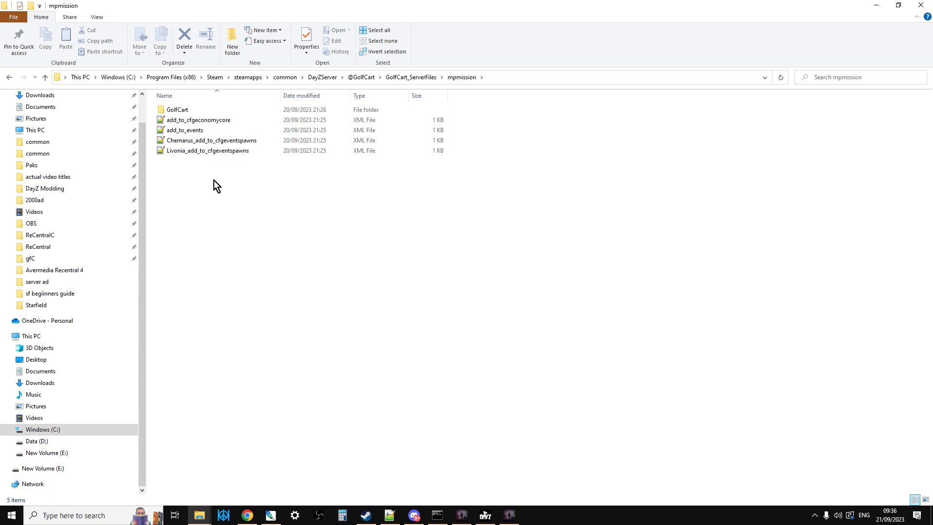
mouse_move(185, 129)
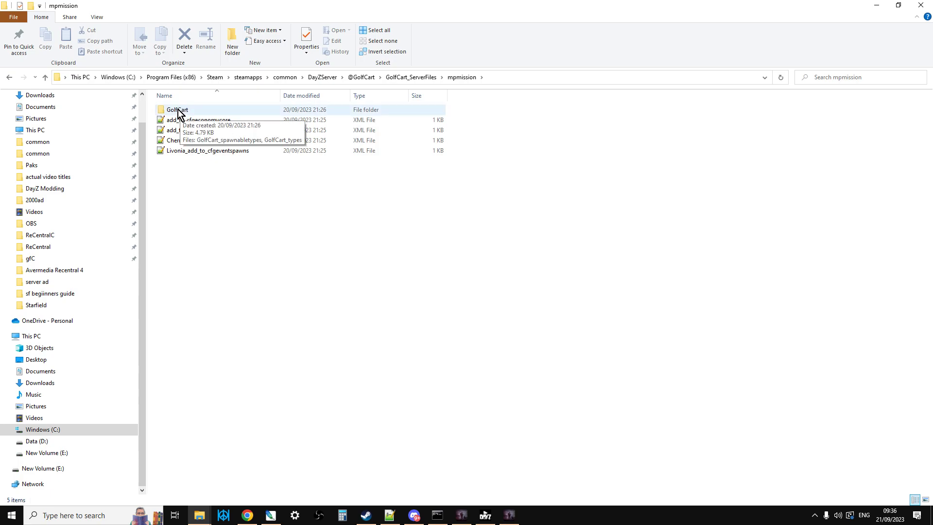
right_click(176, 109)
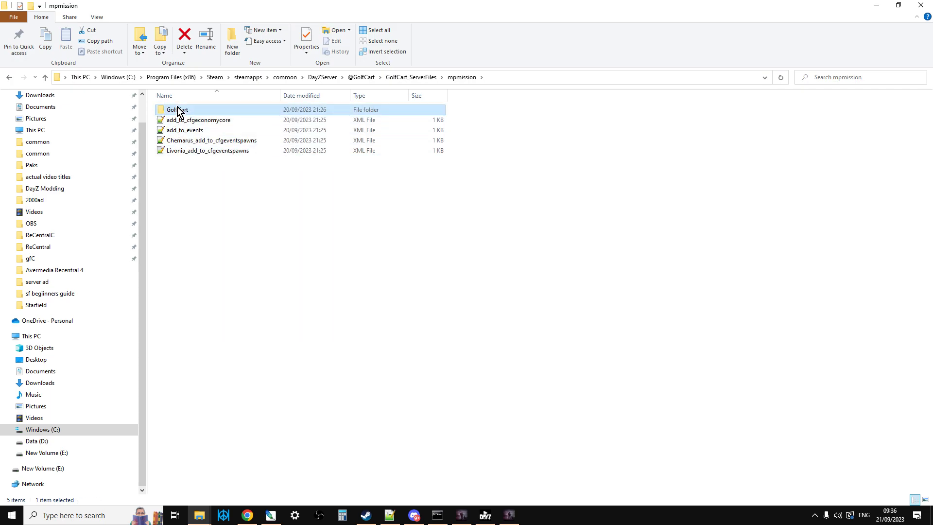
mouse_move(177, 110)
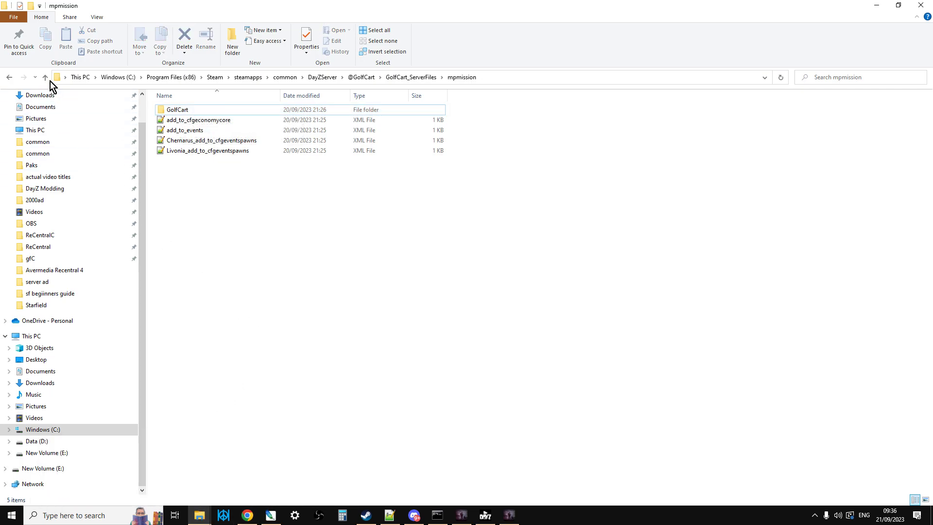
- Go up to DayZServer and open its mpmissions folder
click(44, 76)
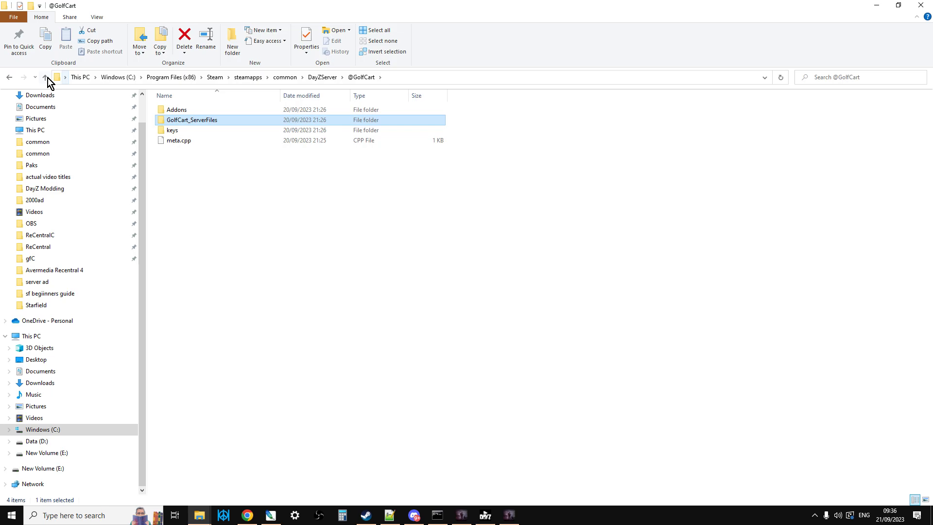
click(45, 76)
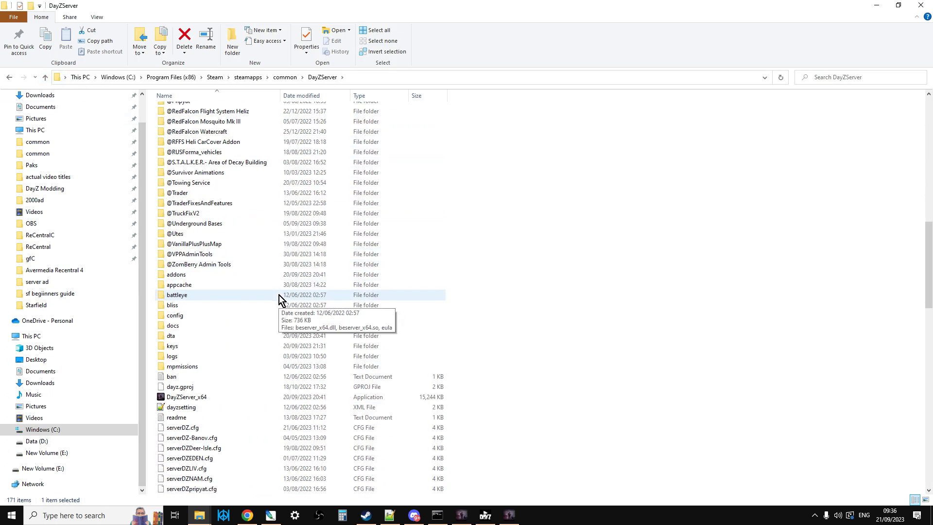
double_click(183, 366)
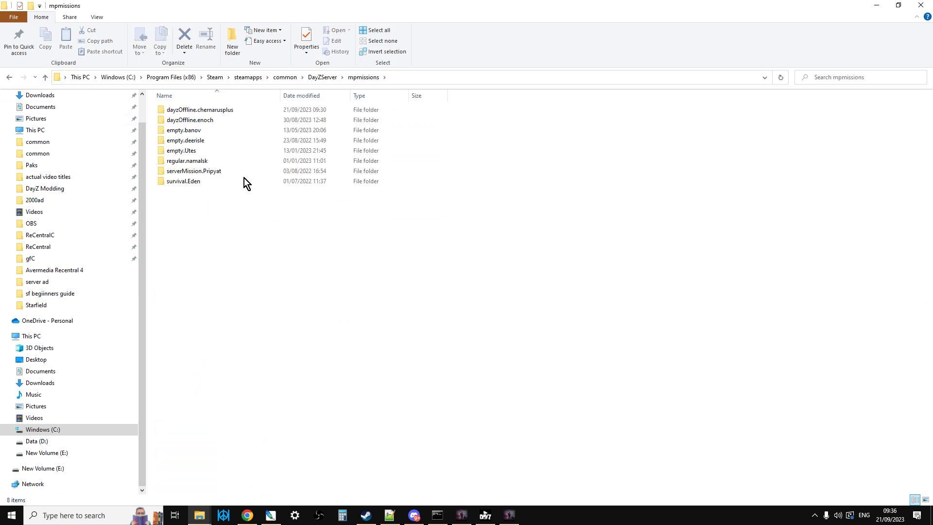
- Check the GolfCart folder in dayzOffline.chernarusplus holds both types files, then go back
click(200, 110)
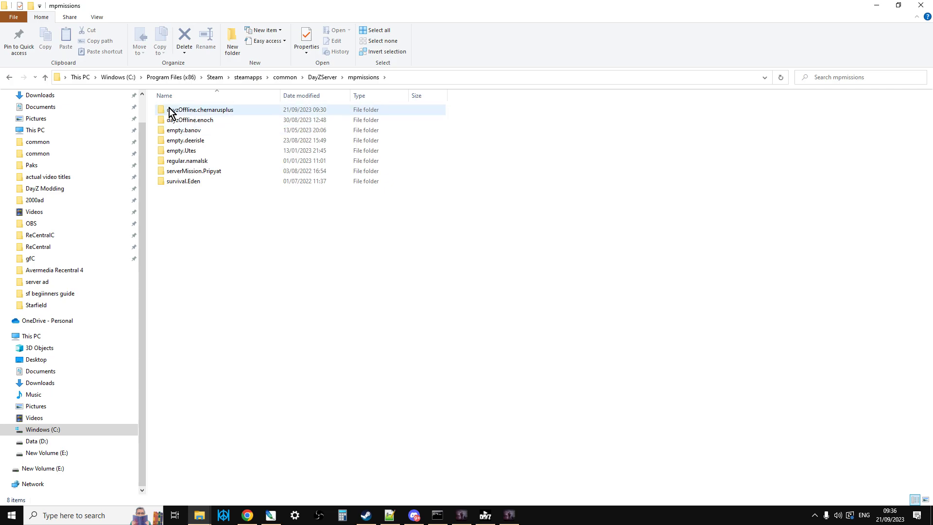
double_click(201, 109)
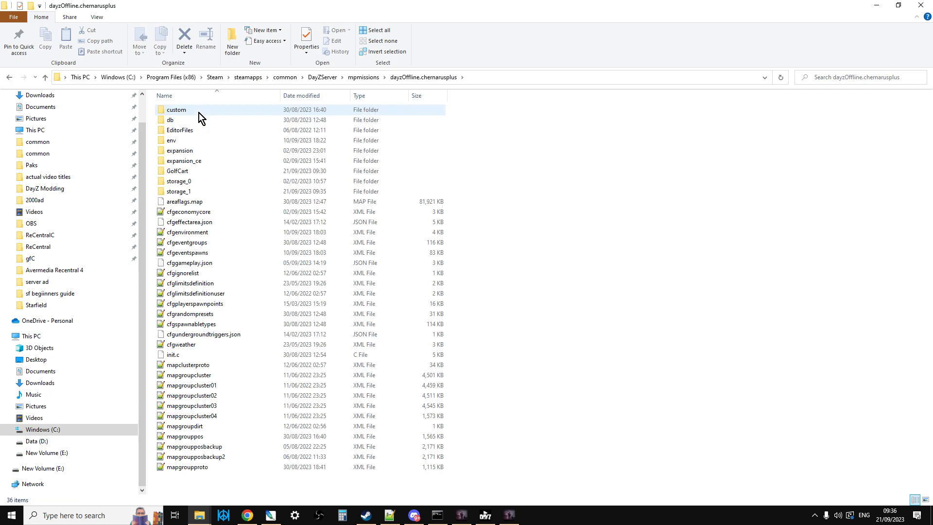
click(177, 171)
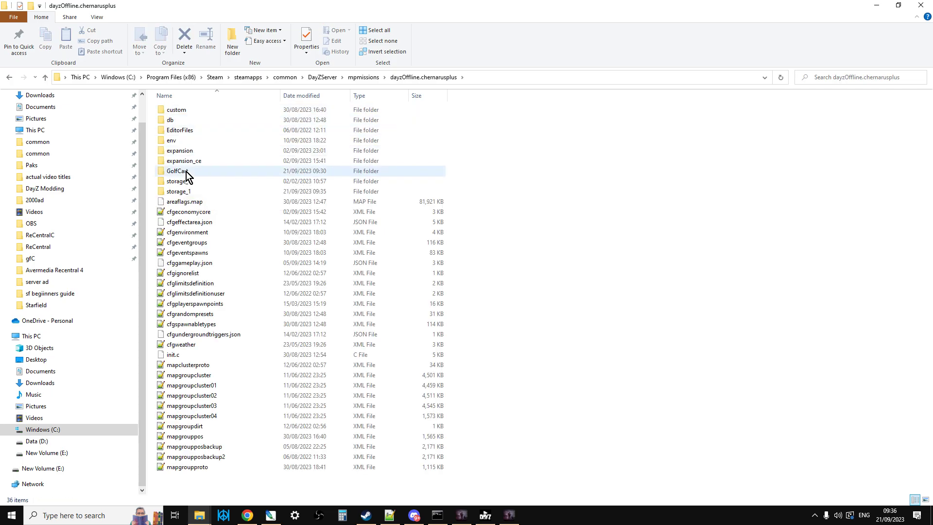
double_click(177, 171)
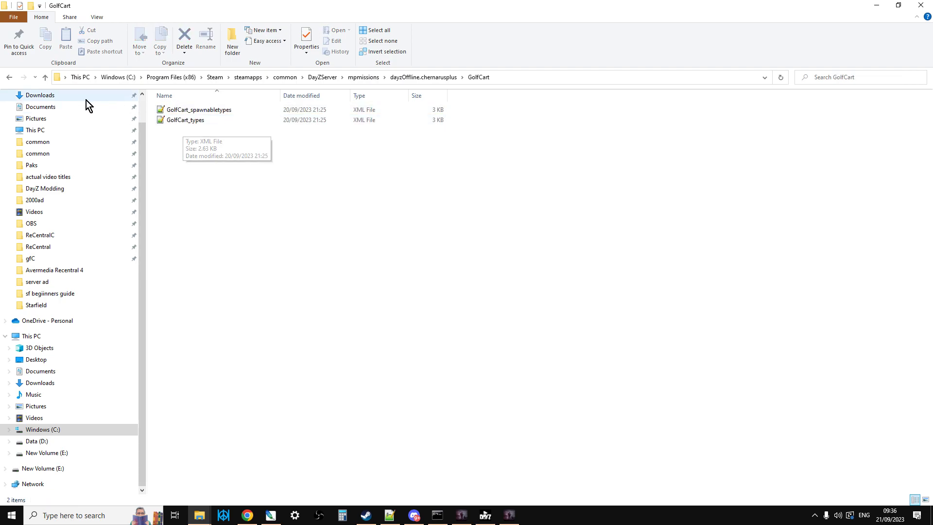
click(45, 77)
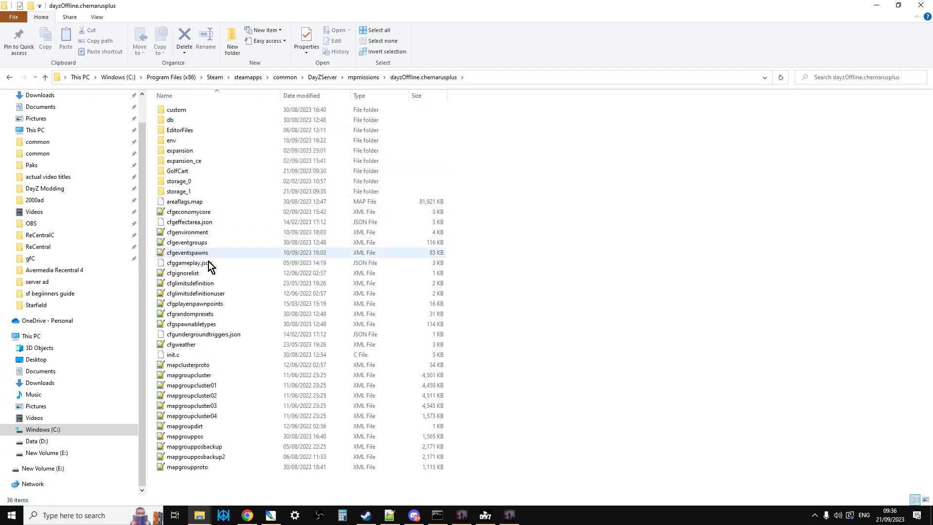
- Glance at the Notepad++ batch file, then bring up cfgeconomycore's actions
click(389, 515)
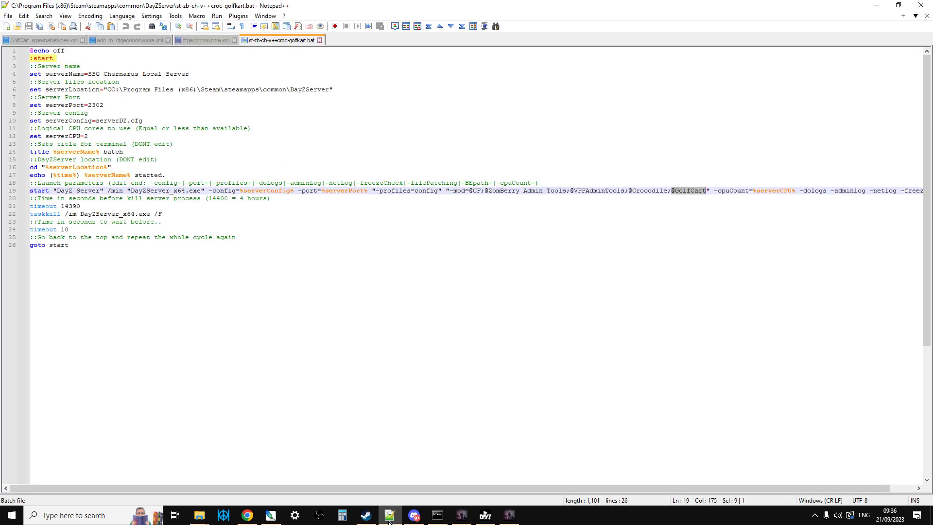
click(390, 515)
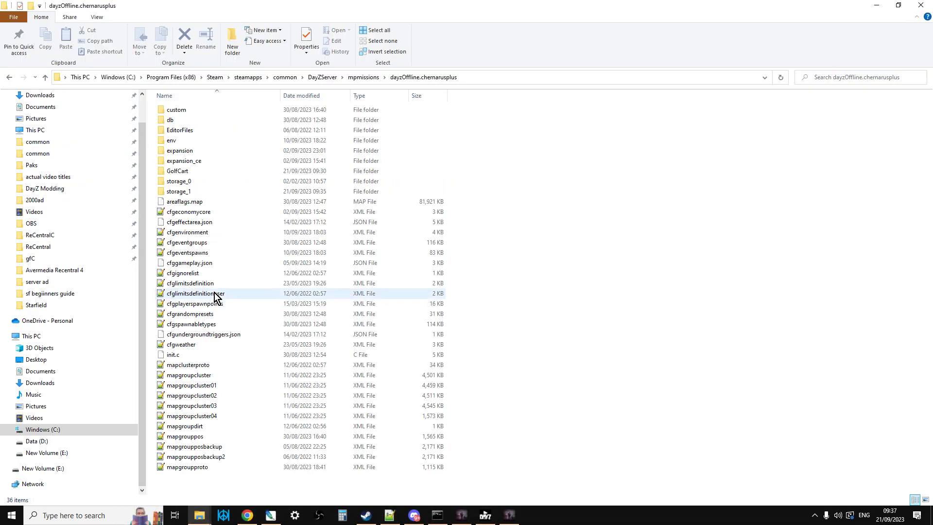
click(187, 253)
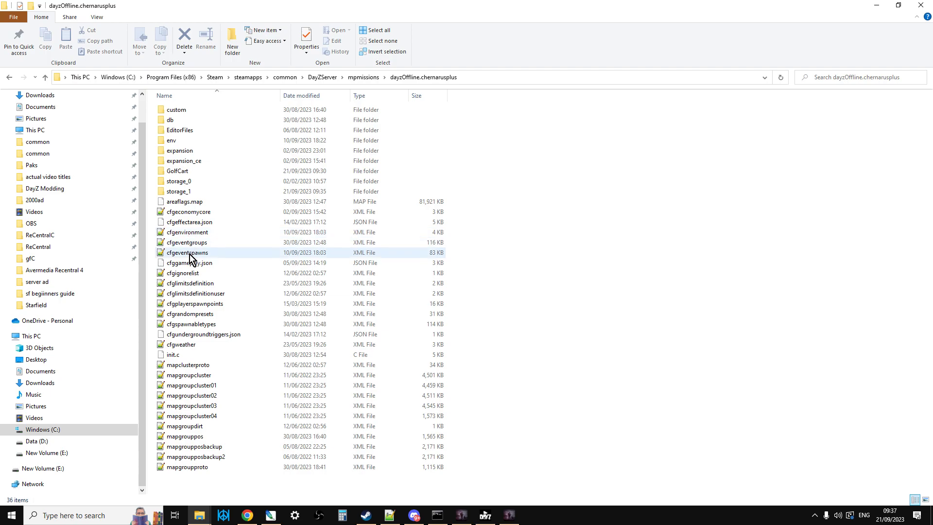
right_click(187, 212)
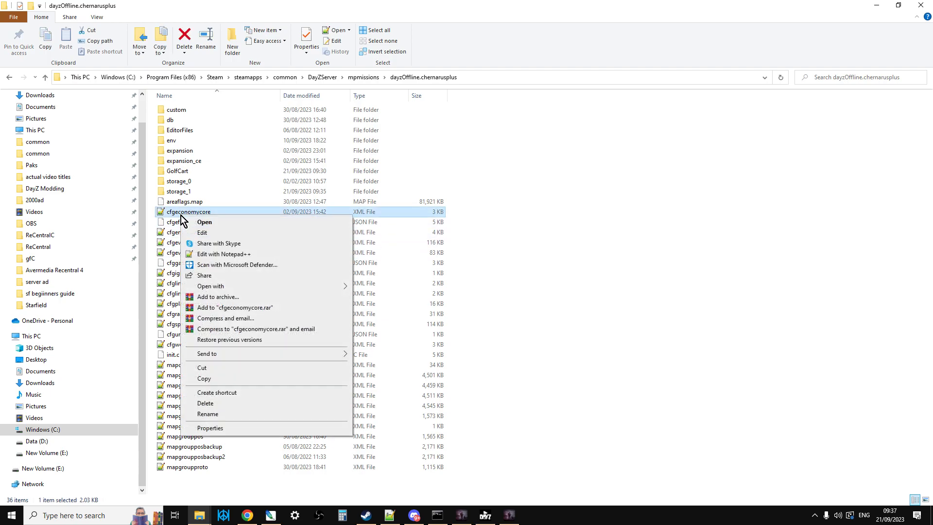
- Open cfgeconomycore.xml and the mod's add_to_cfgeconomycore.xml, copying its GolfCart ce block
click(224, 254)
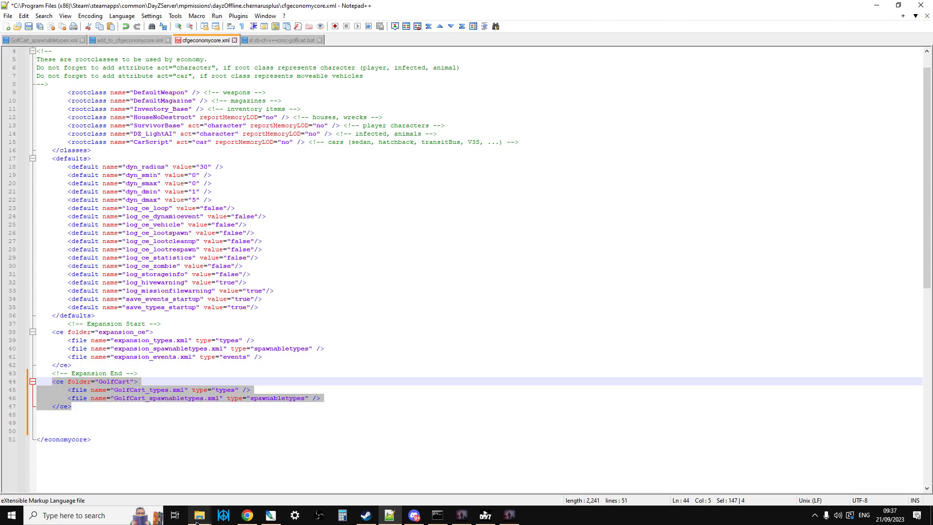
mouse_move(200, 515)
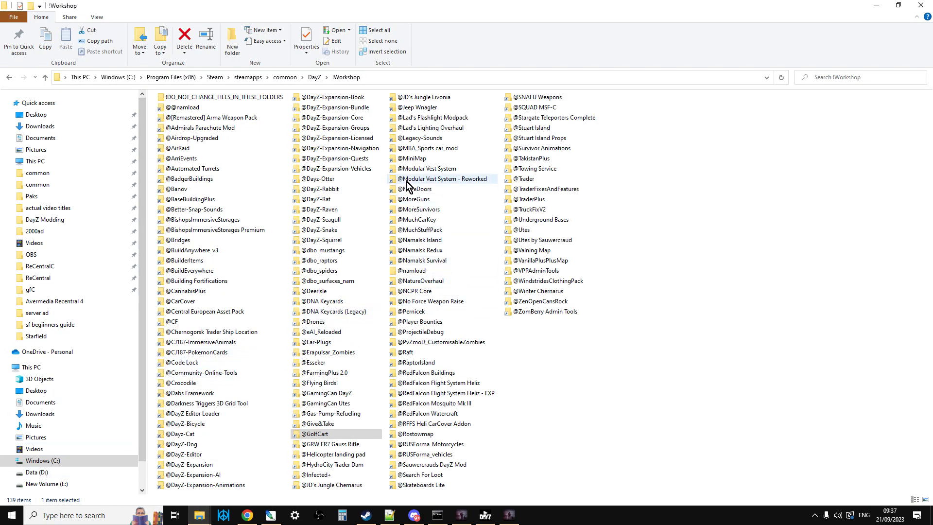
double_click(314, 434)
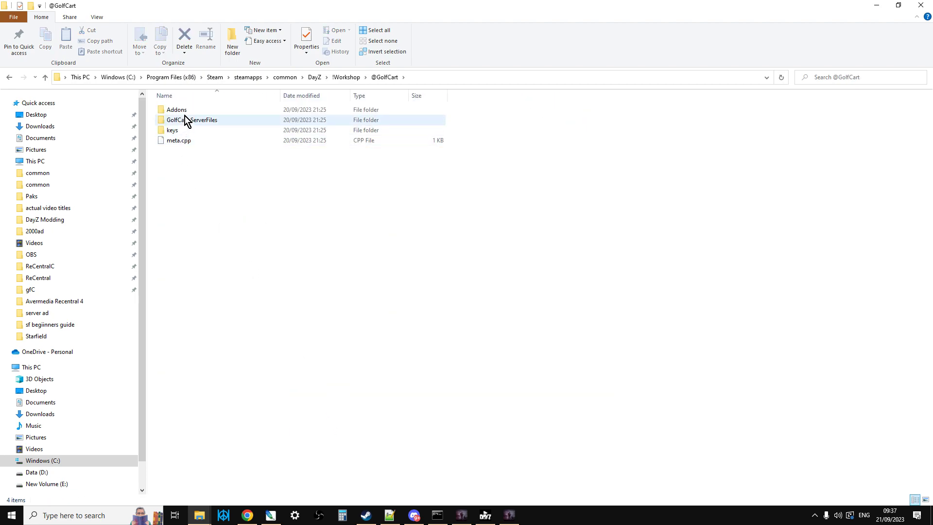
double_click(191, 120)
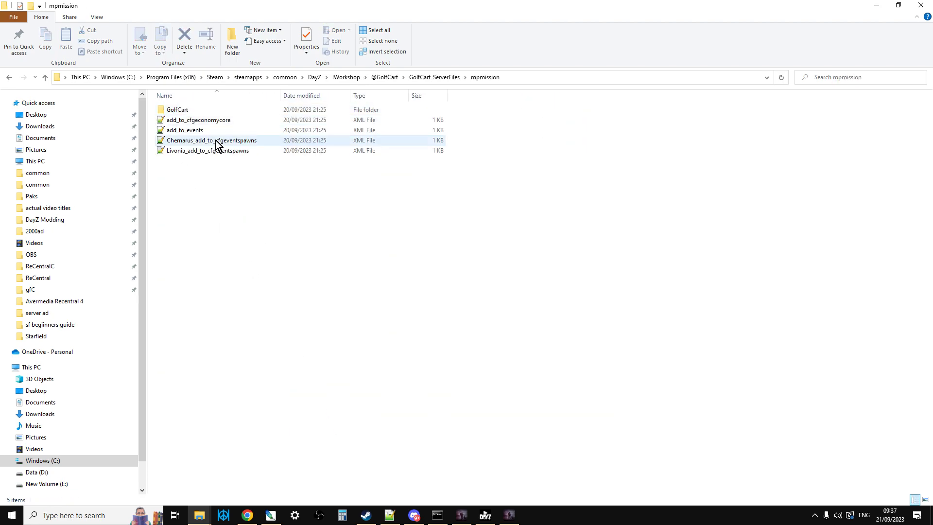
mouse_move(188, 122)
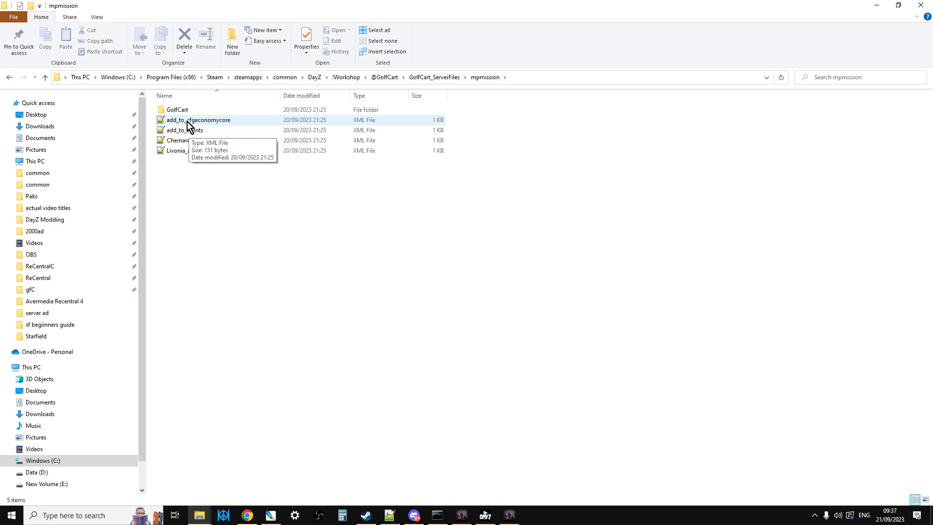
right_click(197, 120)
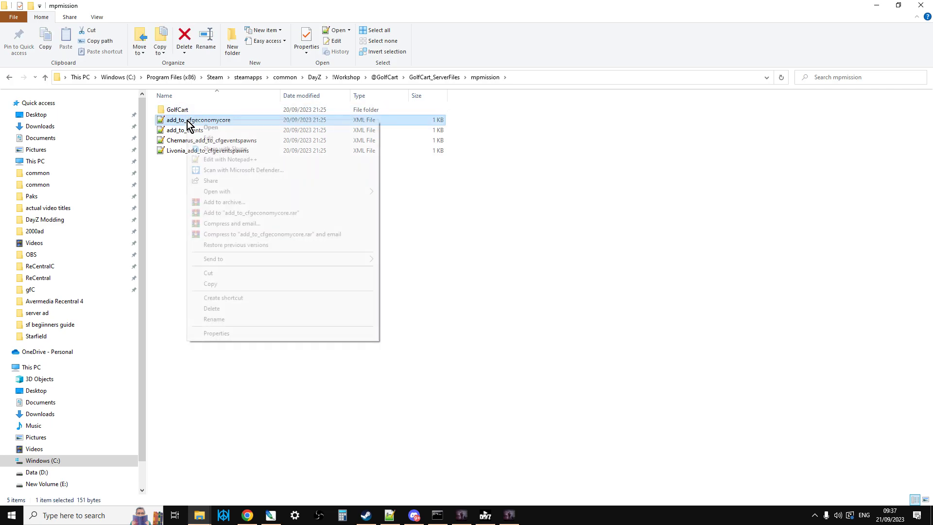
click(229, 158)
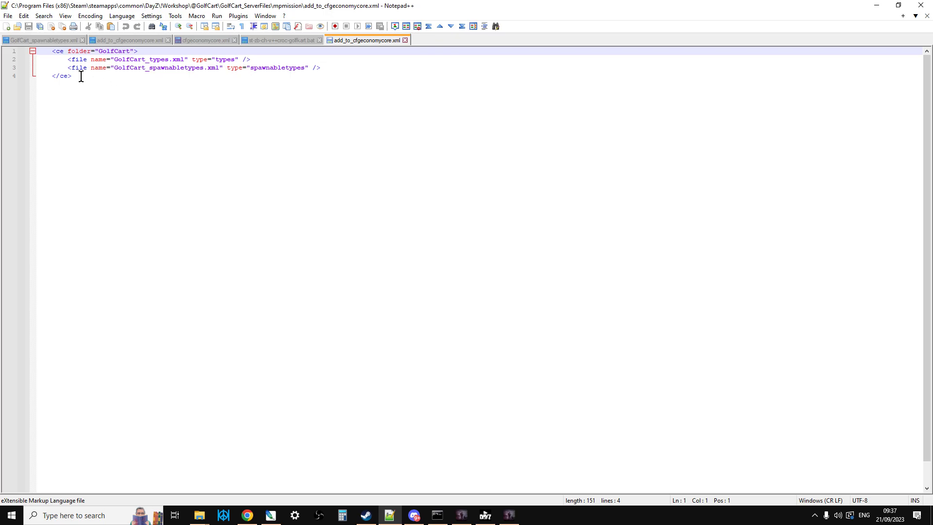
key(ctrl+a)
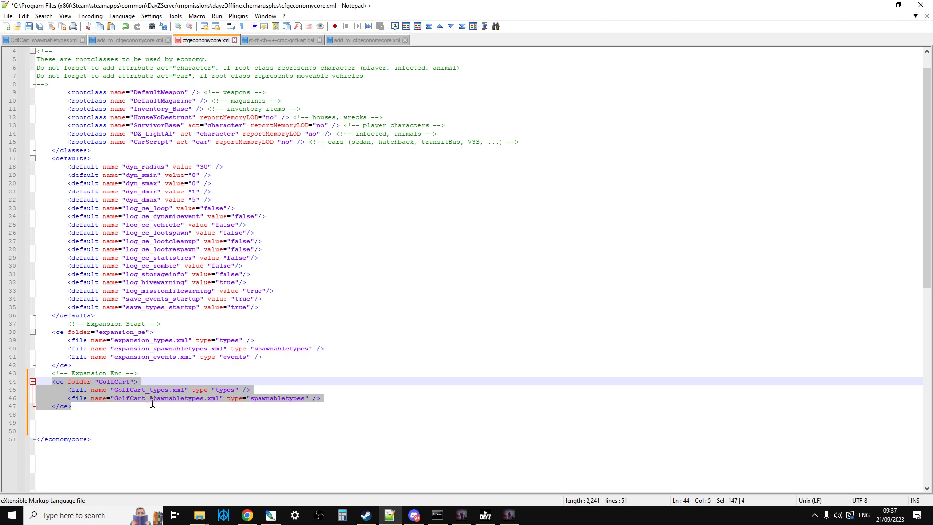
mouse_move(119, 396)
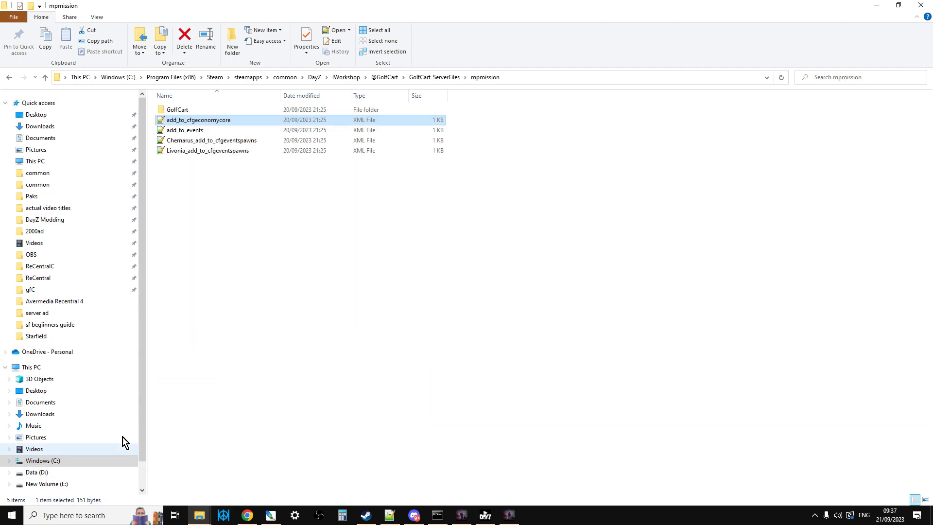
- Open GolfCart_types.xml from the GolfCart folder and set GolfCart_green lifetime to 3
double_click(177, 110)
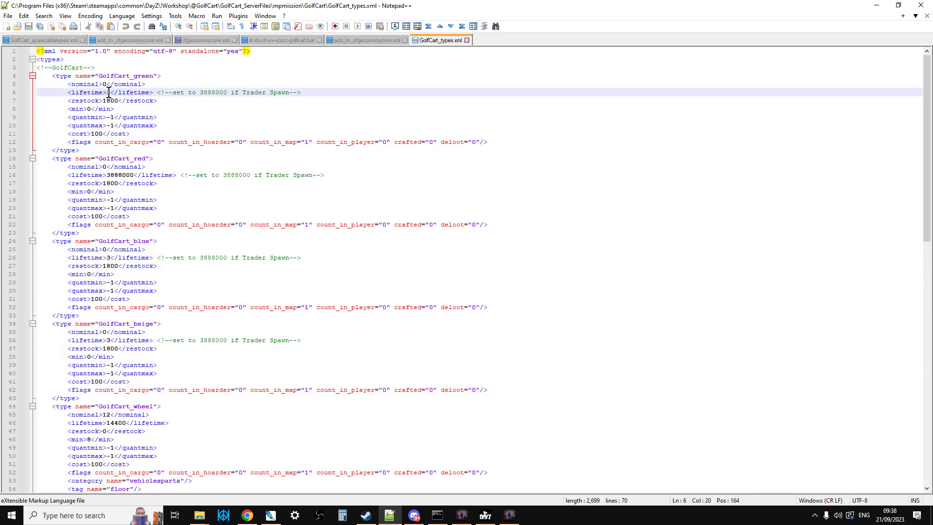
text(3)
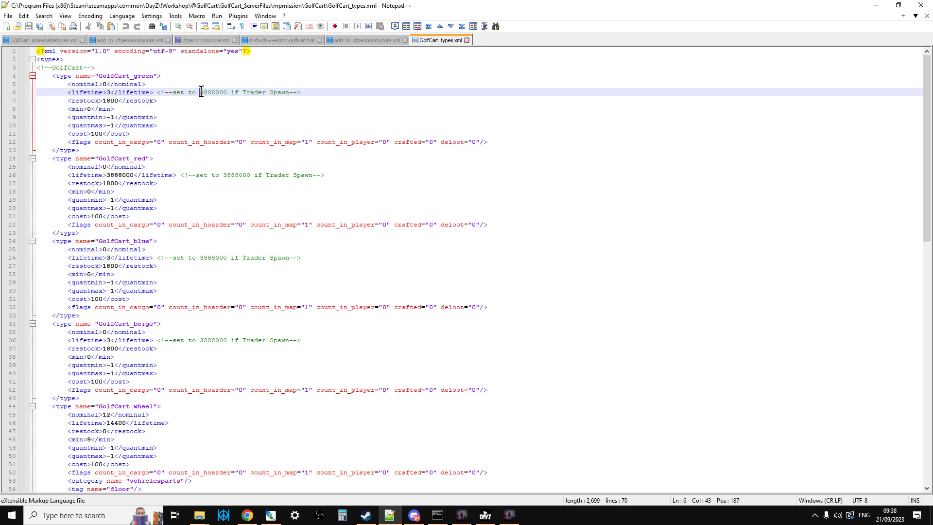
double_click(212, 92)
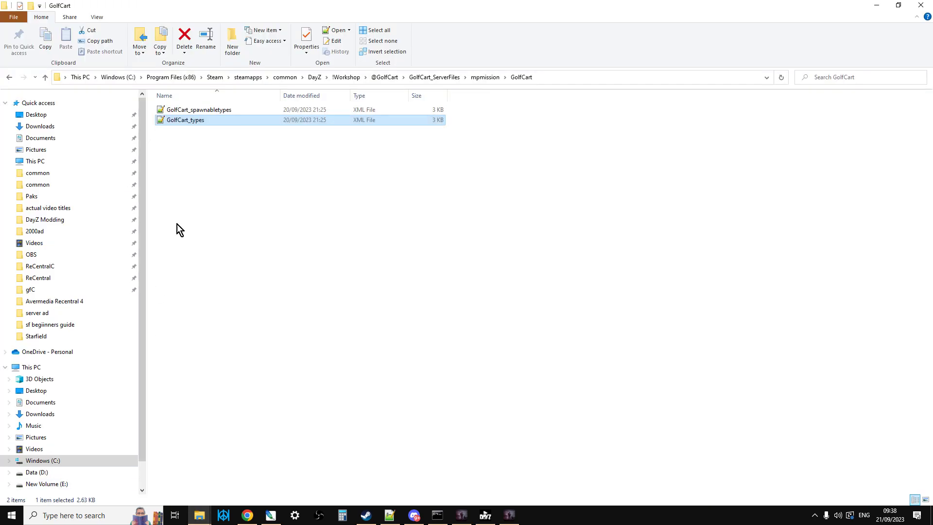
- Edit GolfCart_spawnabletypes.xml with Notepad++ to take its battery and wheel attachments
right_click(199, 109)
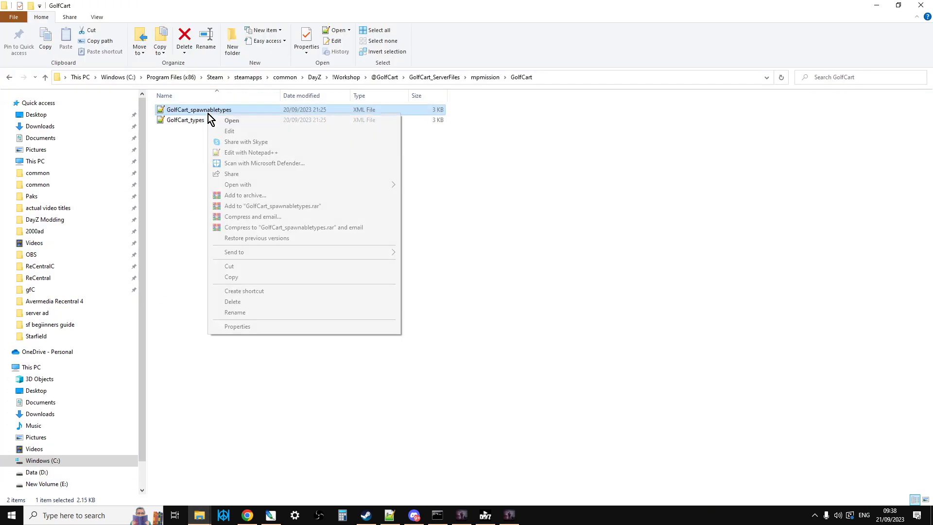
click(250, 152)
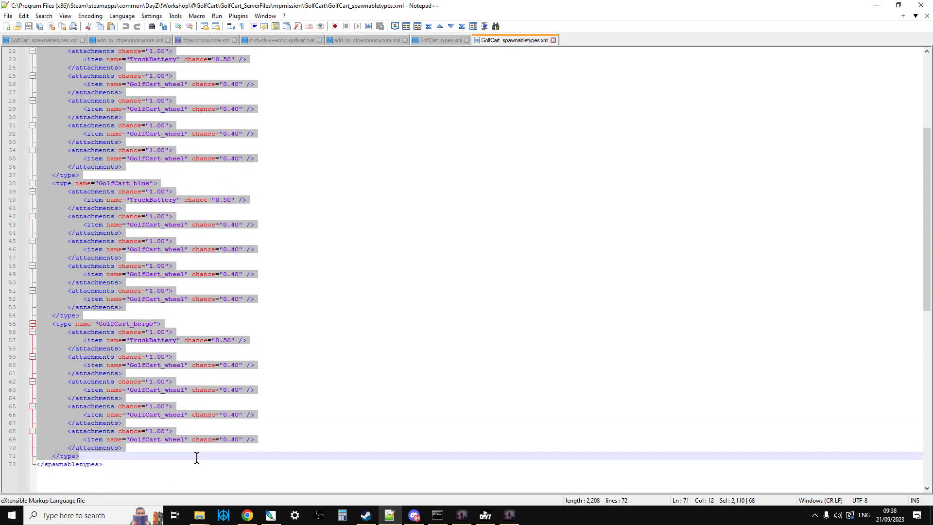
mouse_move(174, 341)
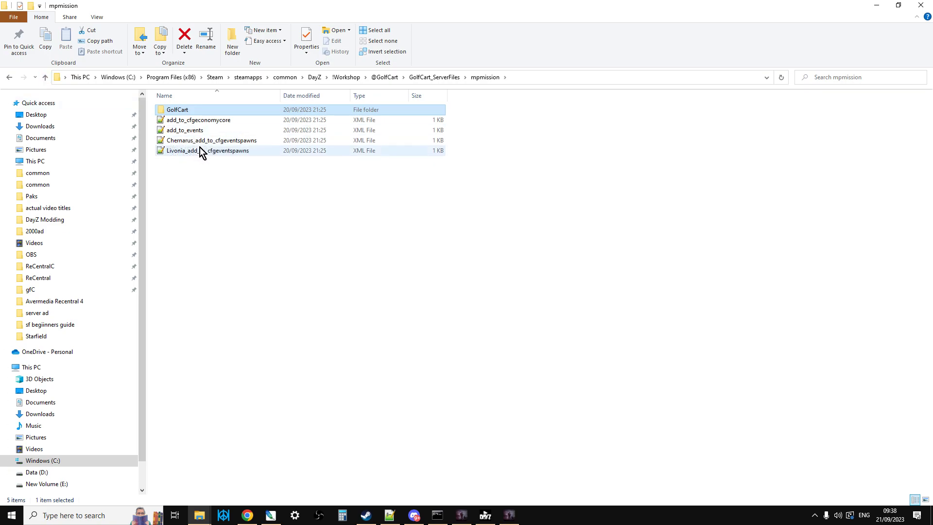
mouse_move(198, 133)
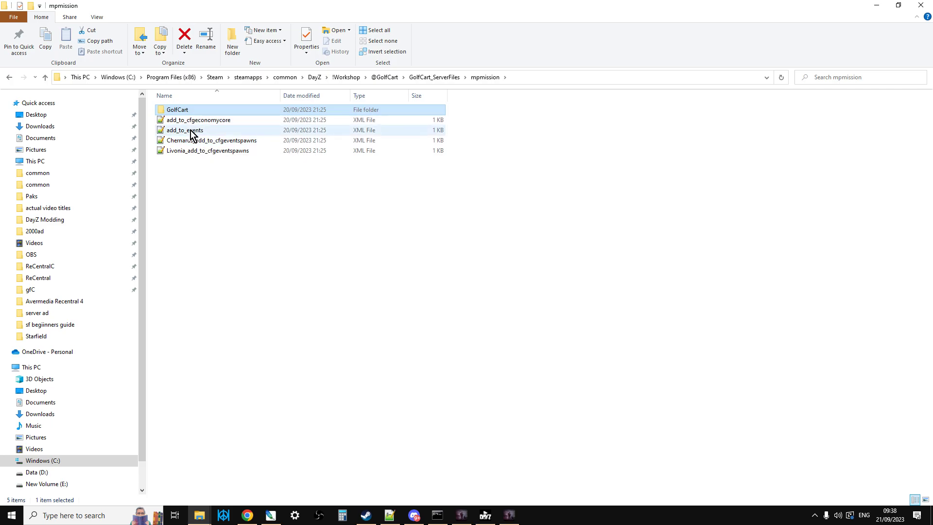
- Open add_to_events.xml in Notepad++ and copy the VehicleGolfCart event block
right_click(183, 129)
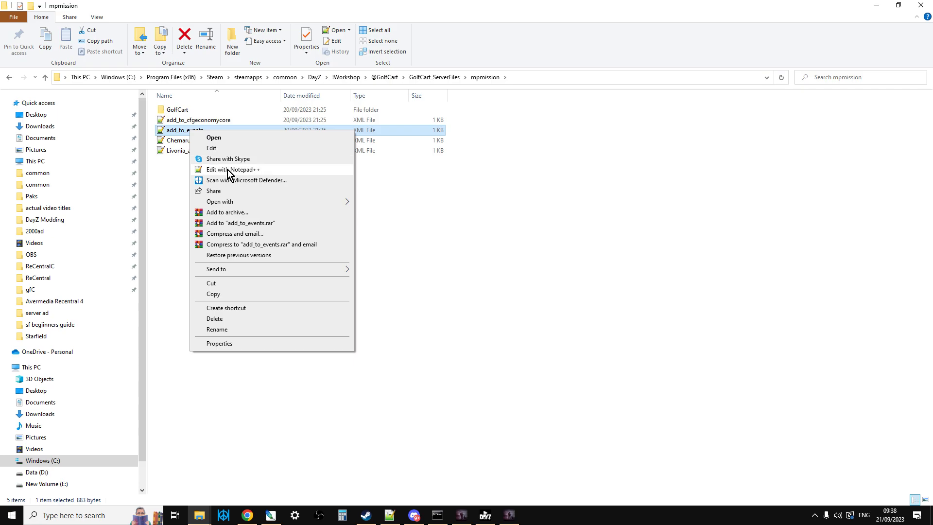
click(233, 170)
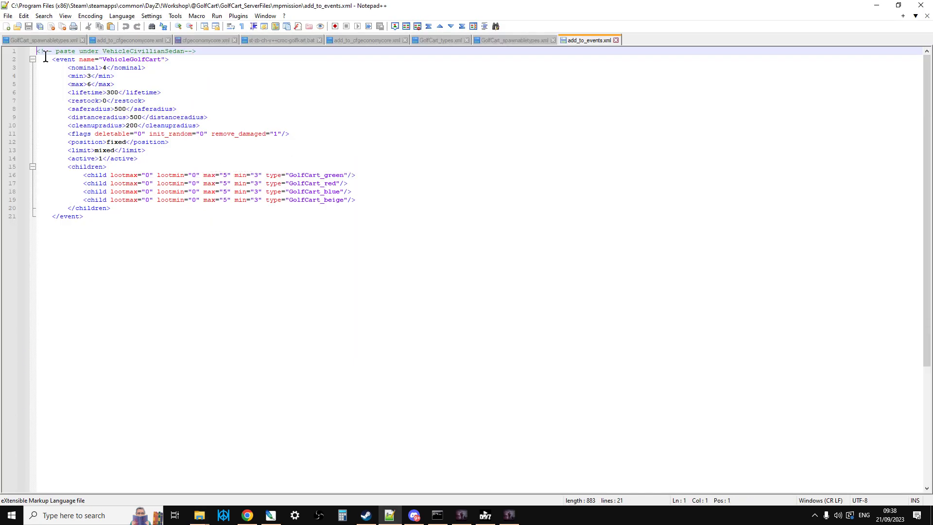
key(ctrl+a)
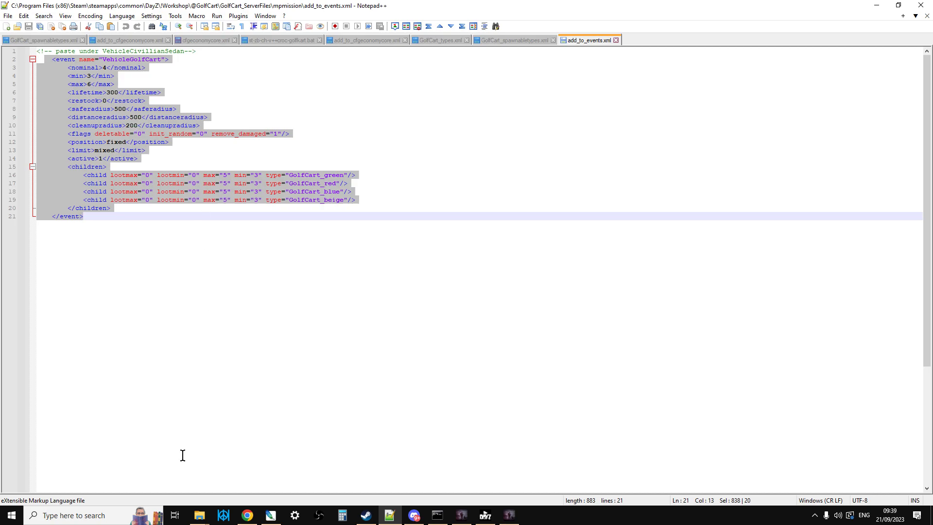
mouse_move(199, 515)
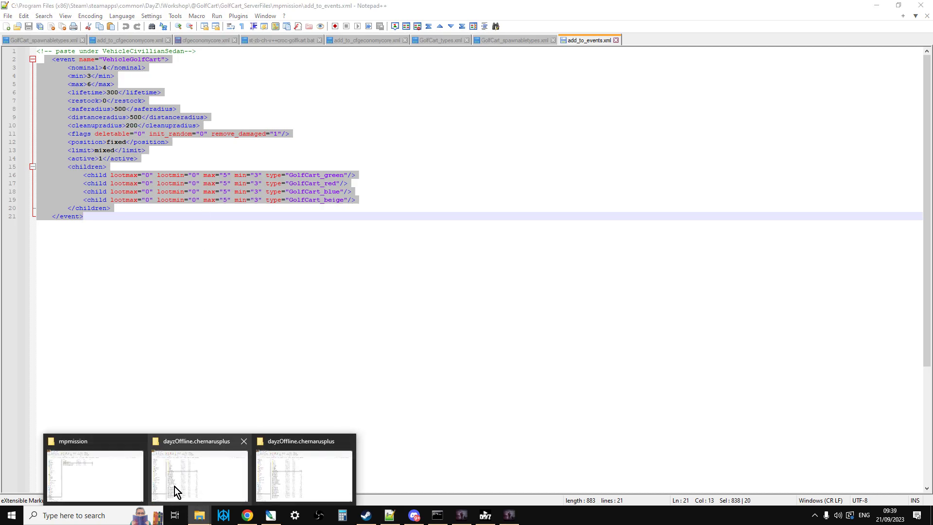
- Open Chernarus_add_to_cfgeventspawns.xml in Notepad++ to view the golf cart spawn positions
click(94, 476)
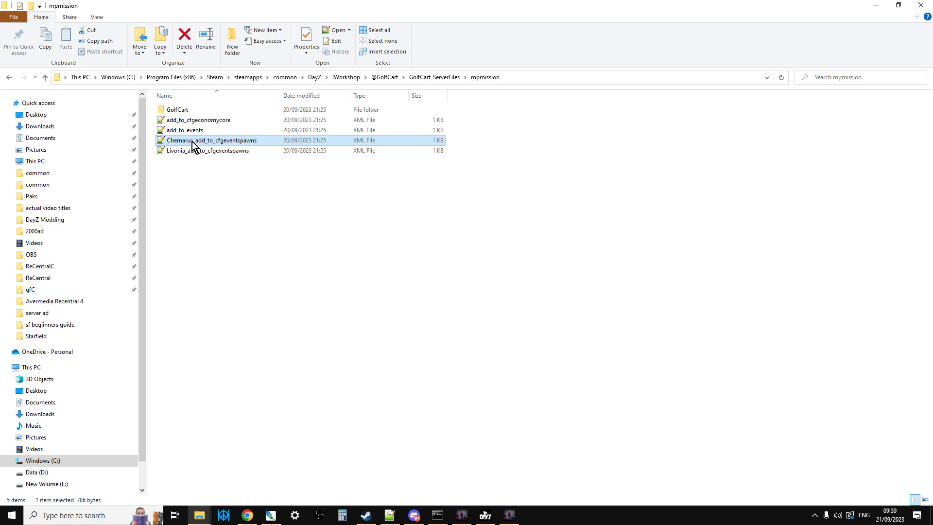
right_click(212, 140)
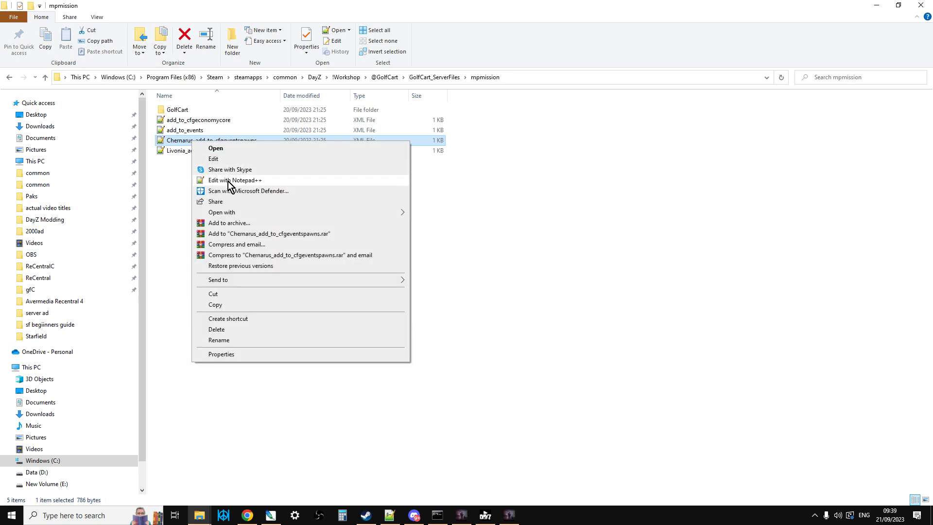
click(234, 180)
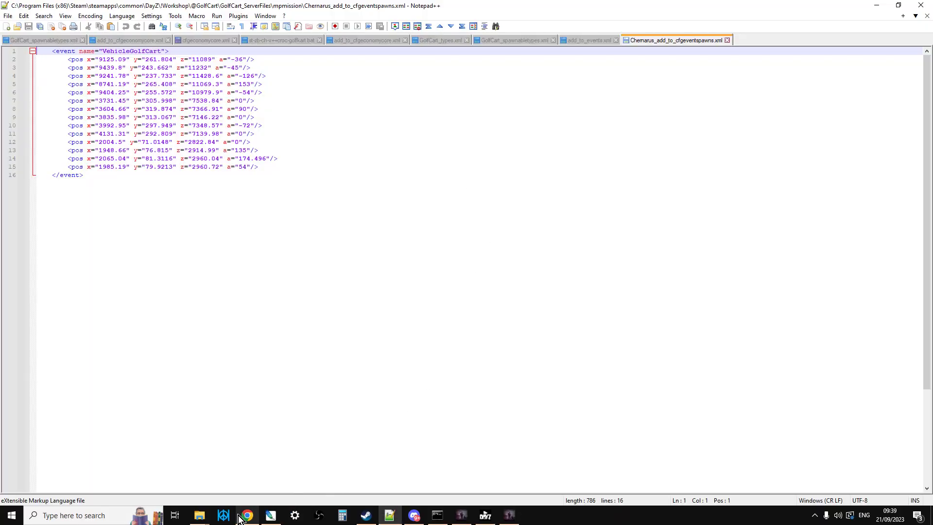
- Back on the GolfCart Workshop page, view the interior and green golf cart screenshots
click(246, 515)
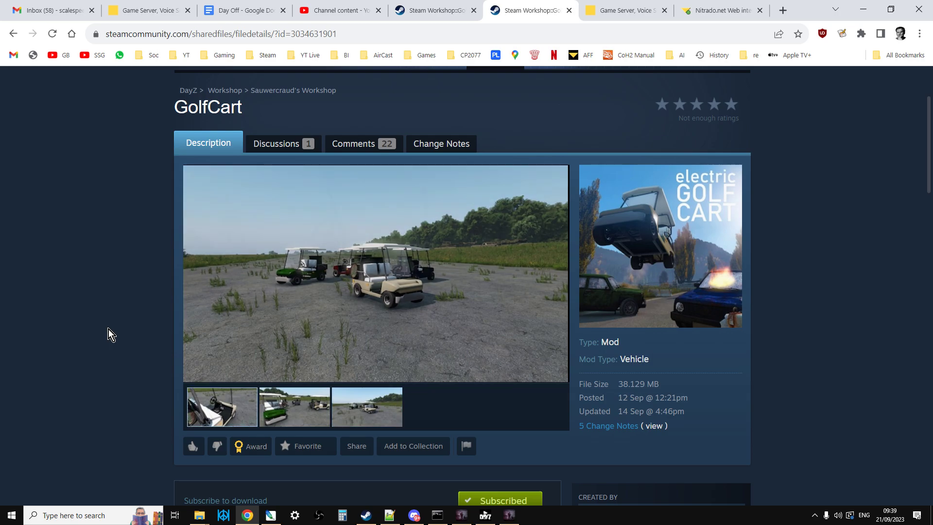
click(222, 407)
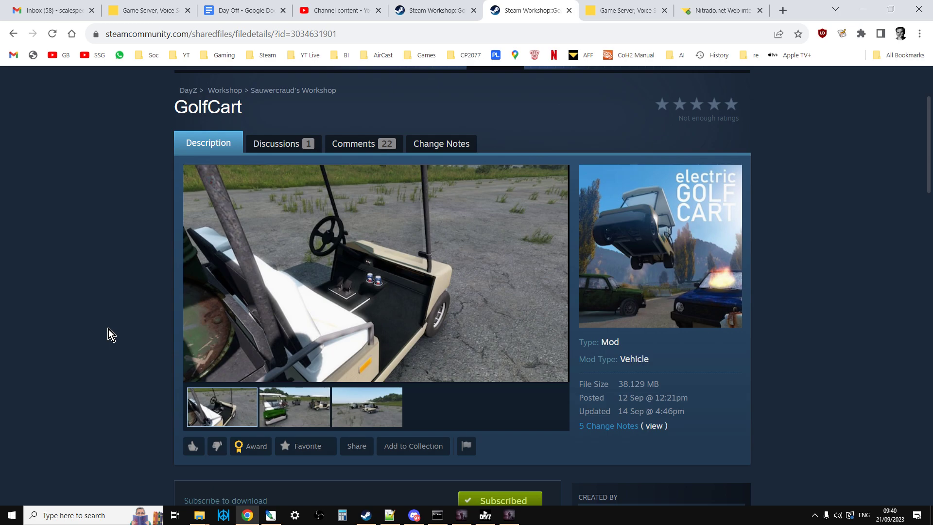
click(296, 407)
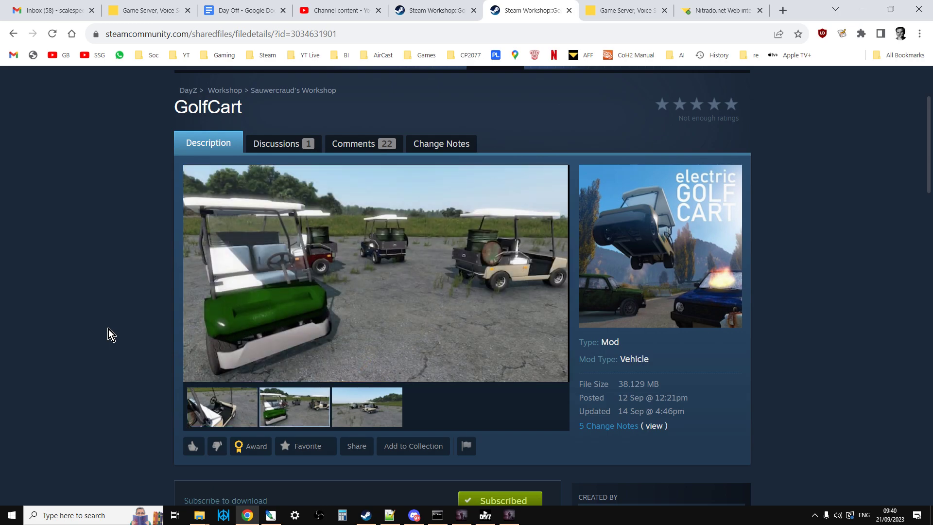